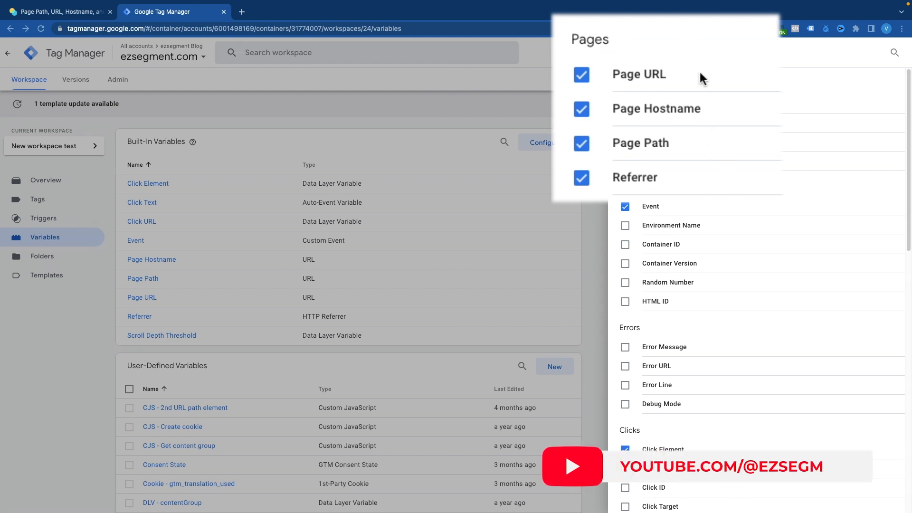
mouse_move(664, 198)
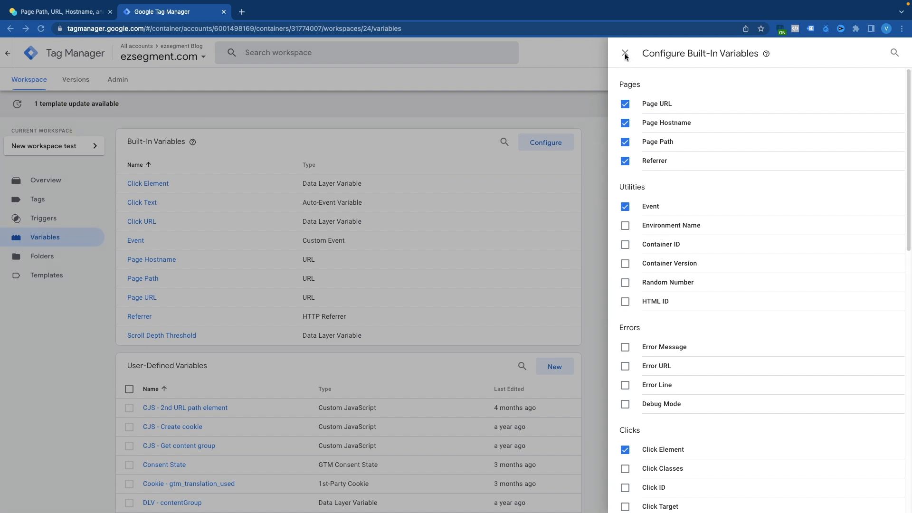
Close the Configure Built-In Variables panel to get back to the workspace variables list.
click(625, 54)
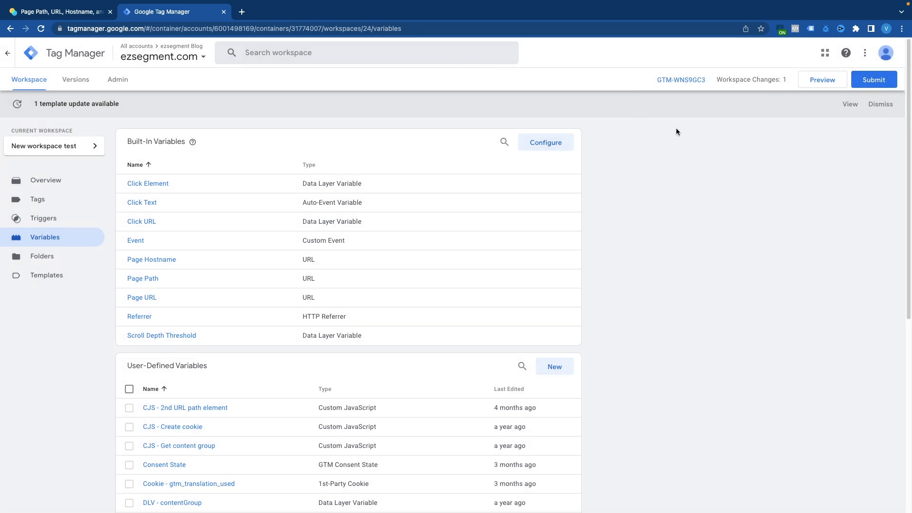
mouse_move(782, 127)
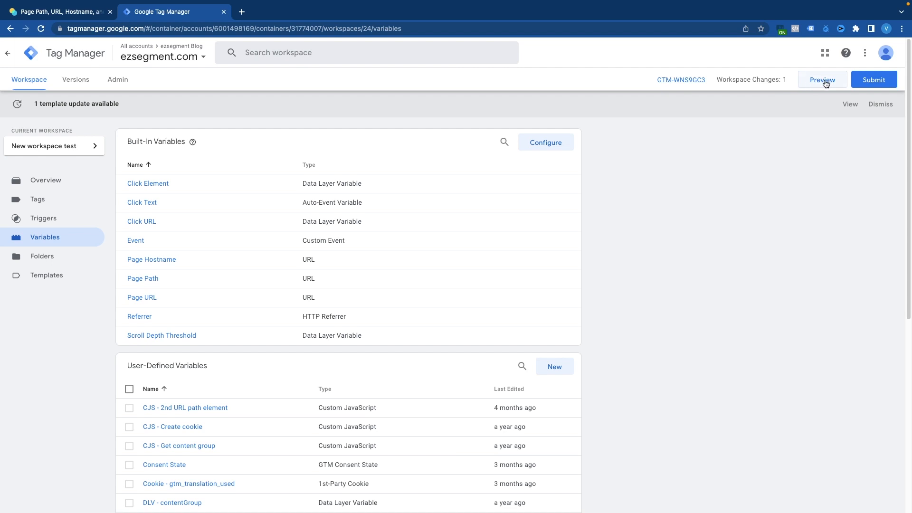
Launch Preview for container GTM-WNS9GC3, keeping the ezsegment.com category page URL.
click(822, 79)
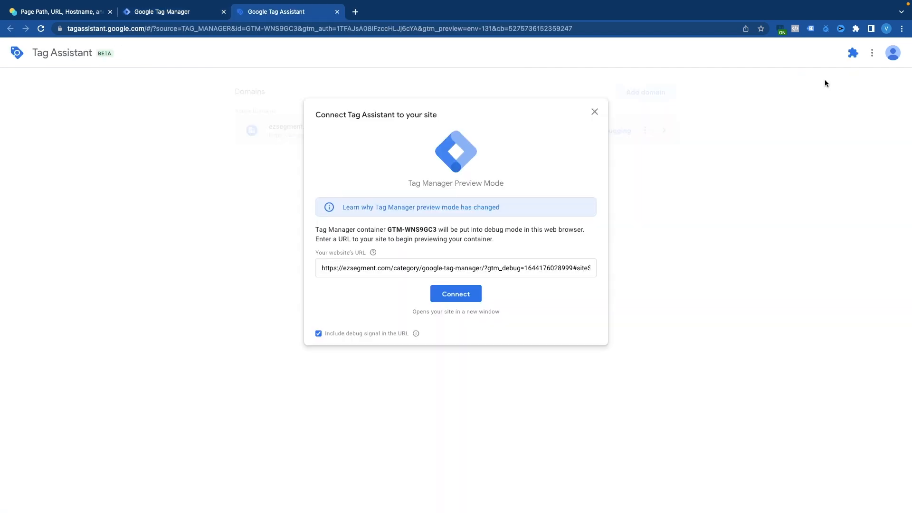
mouse_move(655, 141)
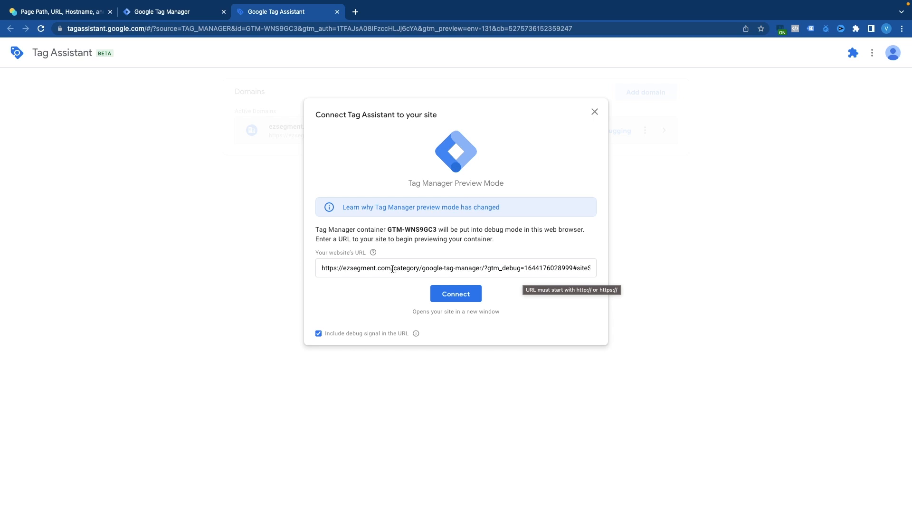
mouse_move(485, 268)
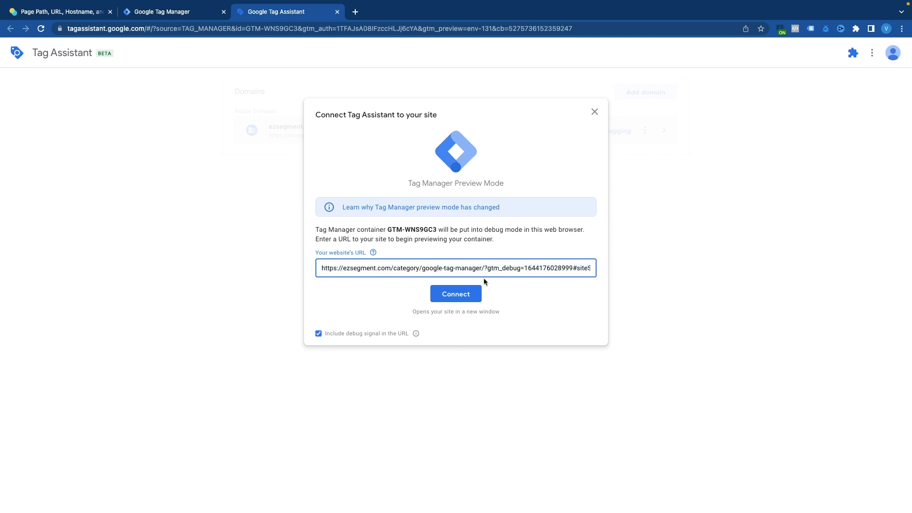
Connect Tag Assistant so the ezsegment.com Google Tag Manager category page opens in debug mode.
click(455, 294)
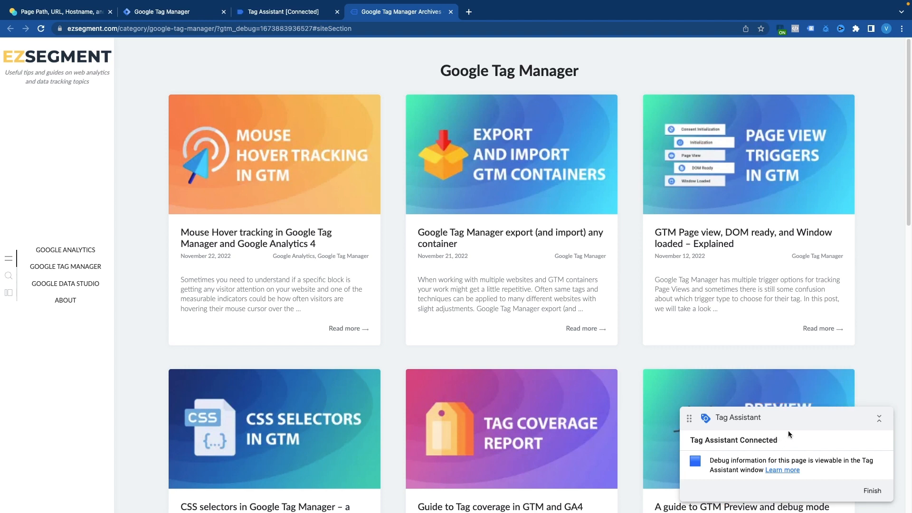
mouse_move(740, 448)
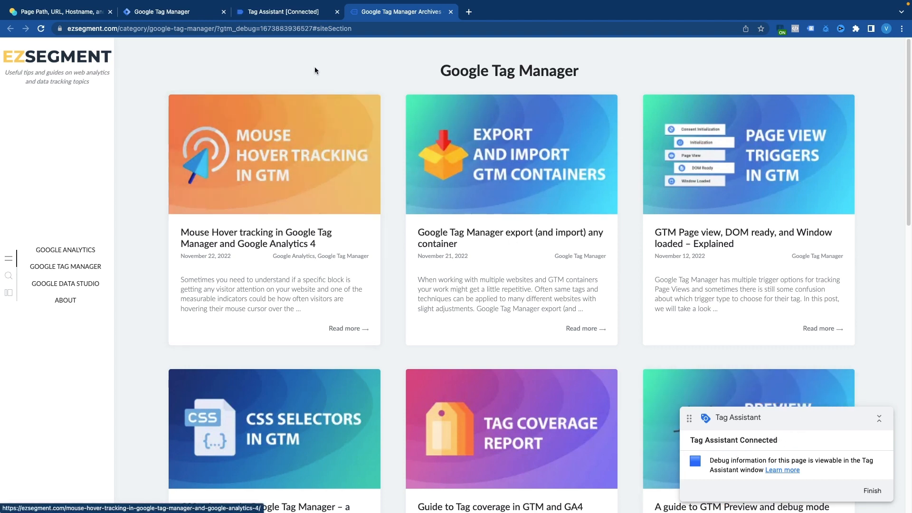
Dismiss Tag Assistant's Connected! dialog to reach the fired and not-fired tags summary.
click(285, 11)
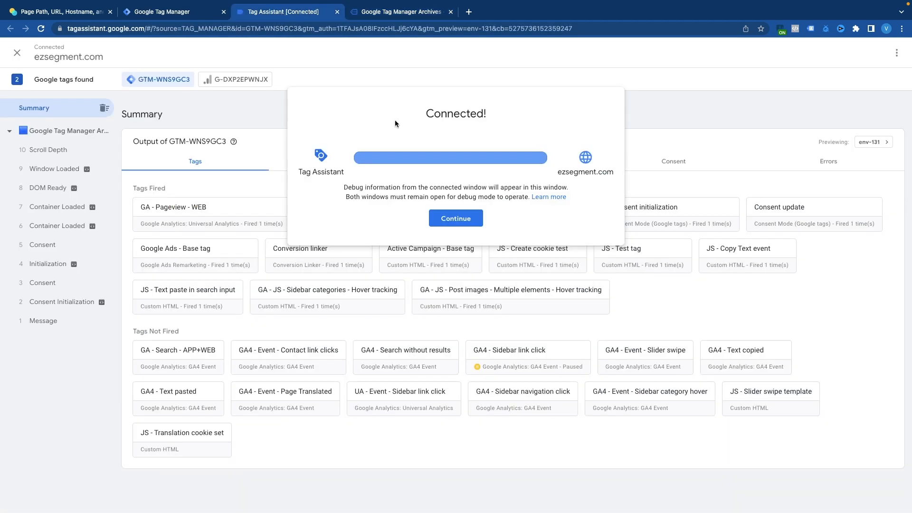
click(455, 218)
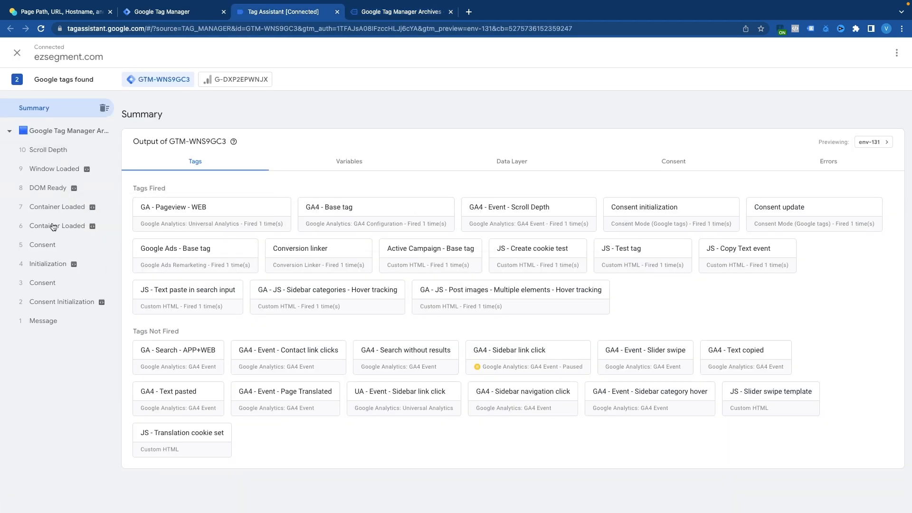
mouse_move(72, 353)
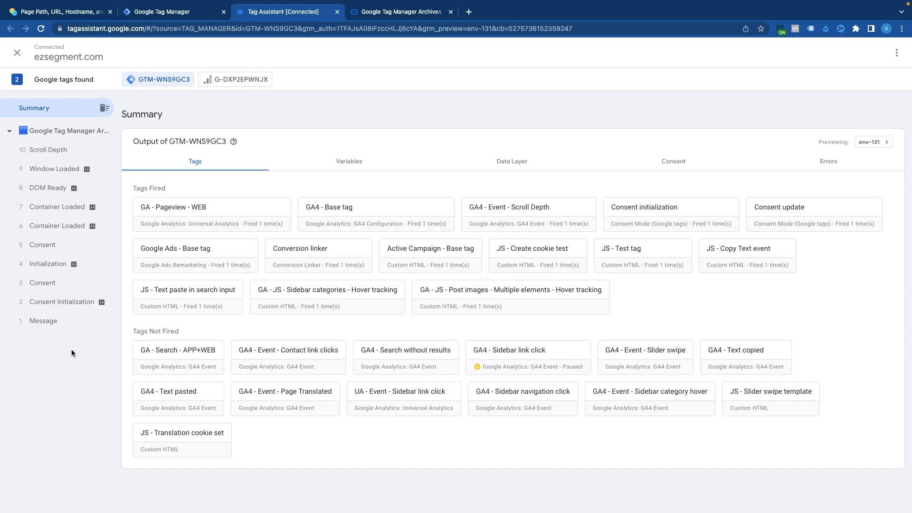
mouse_move(85, 336)
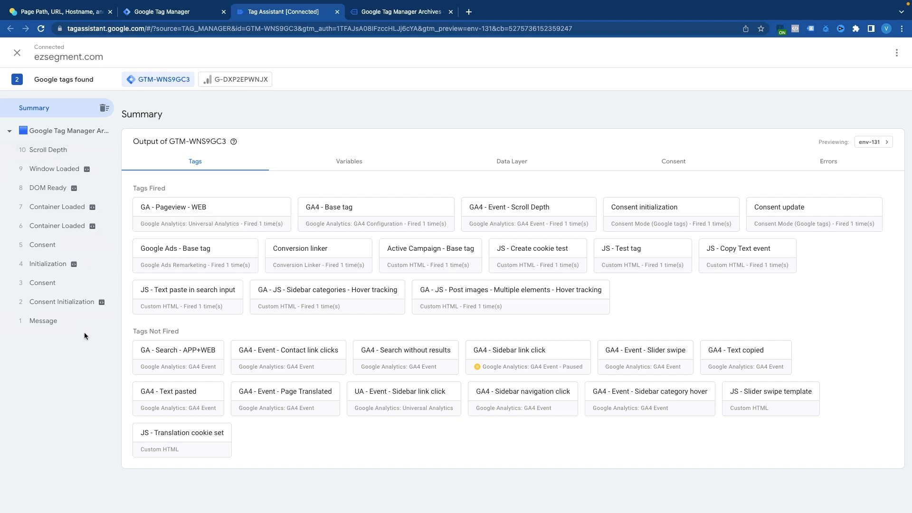
mouse_move(75, 284)
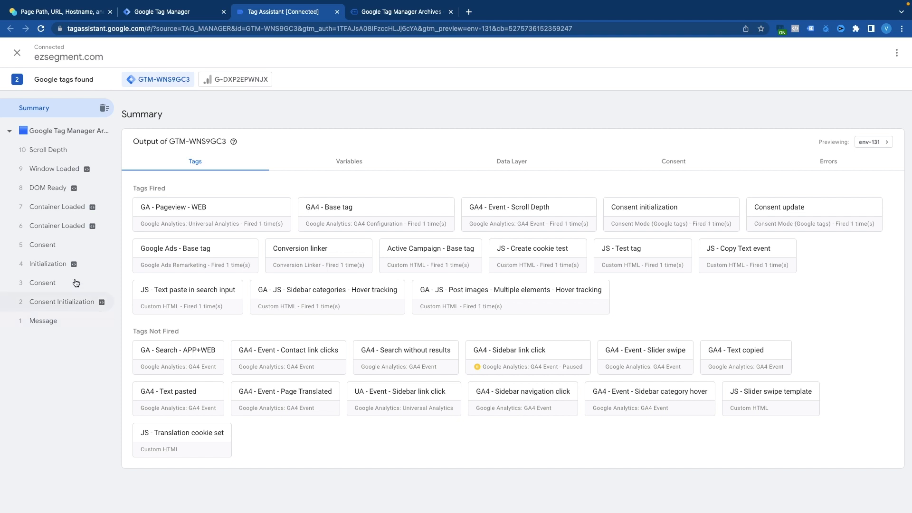
Show Window Loaded's Variables tab, scrolled to Page Hostname, Page Path, Page URL and Referrer.
click(54, 169)
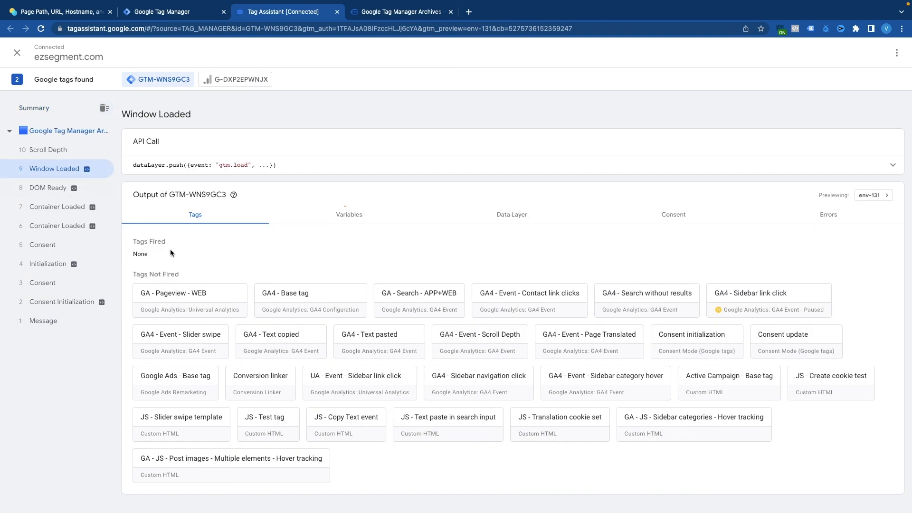
mouse_move(349, 215)
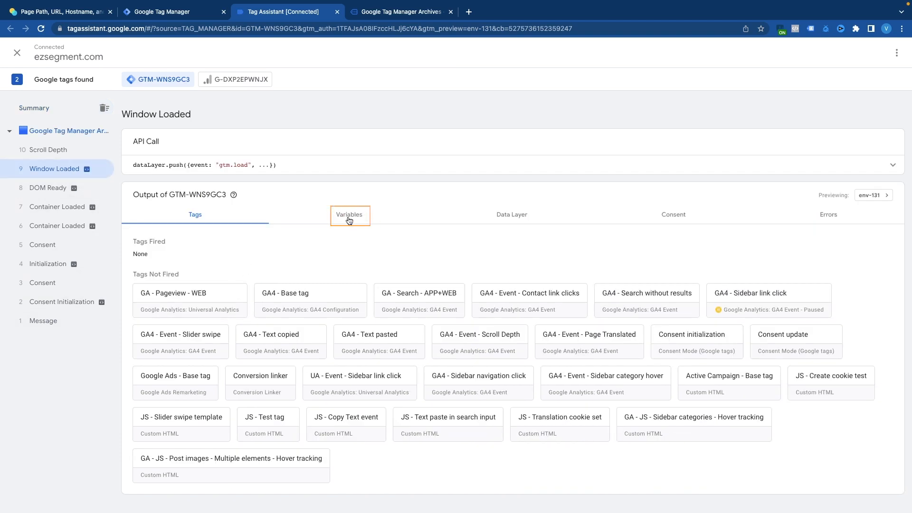
click(349, 215)
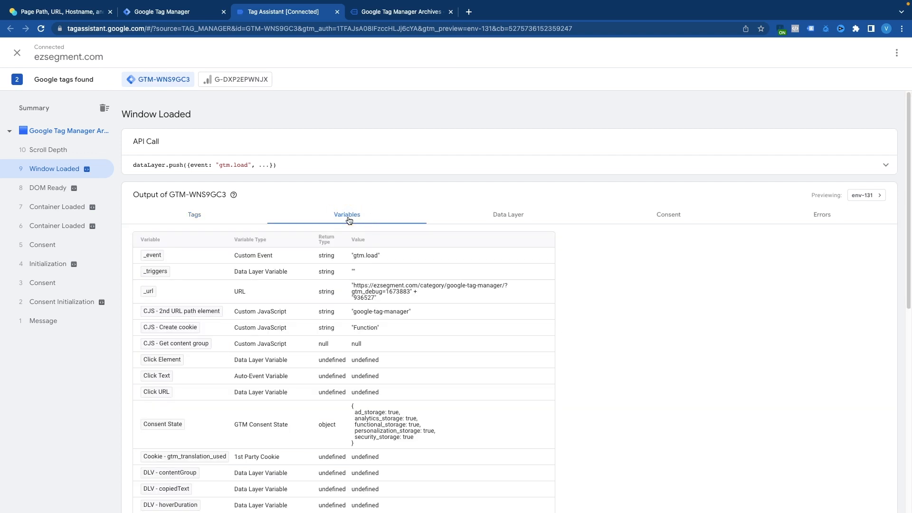
scroll(down, 3)
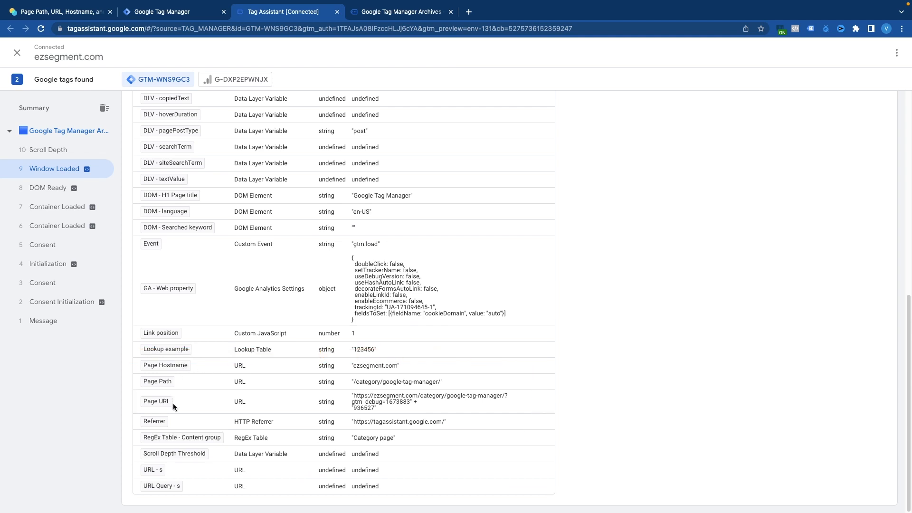
mouse_move(373, 369)
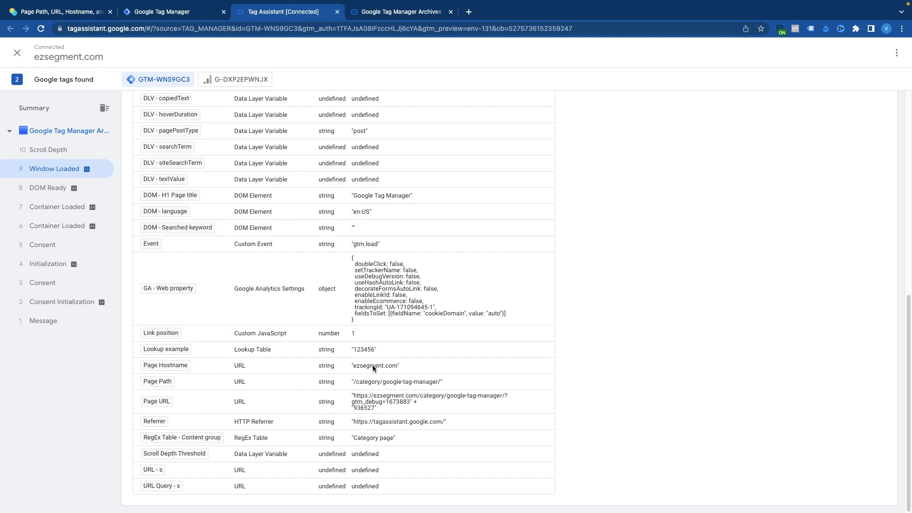
mouse_move(257, 375)
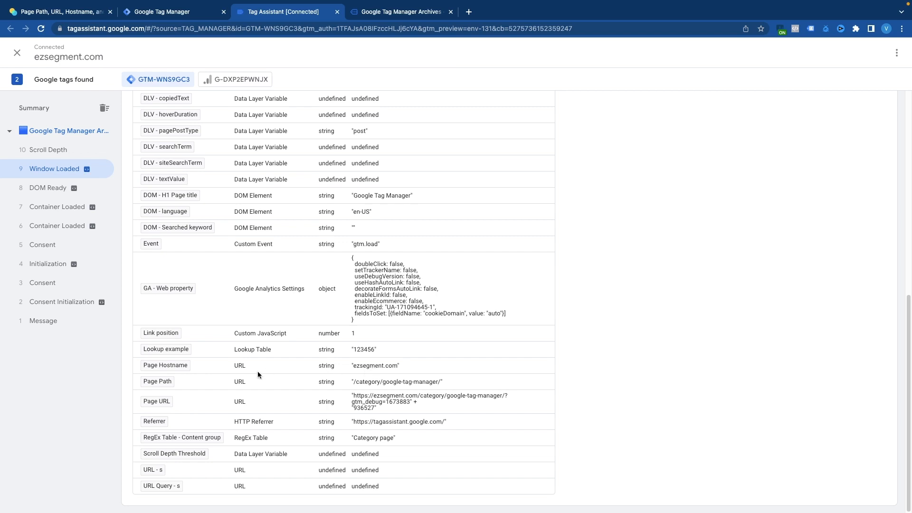
click(399, 11)
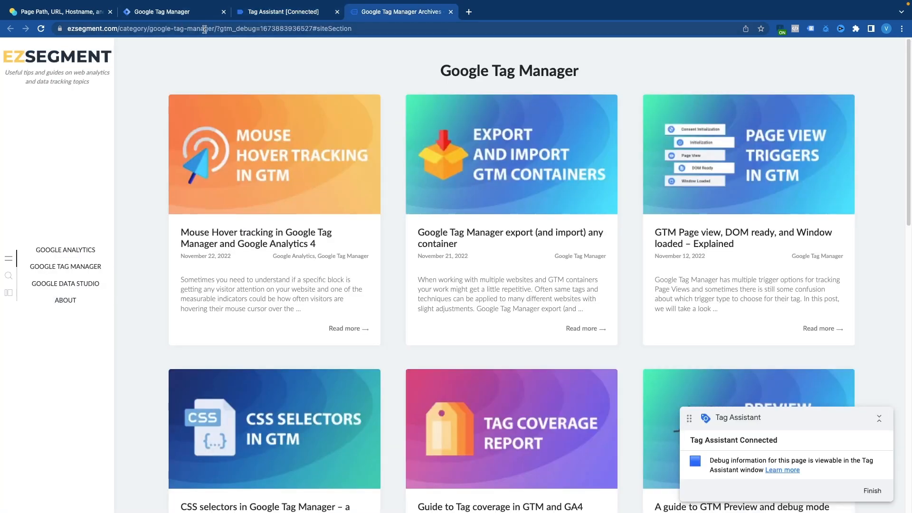
click(285, 11)
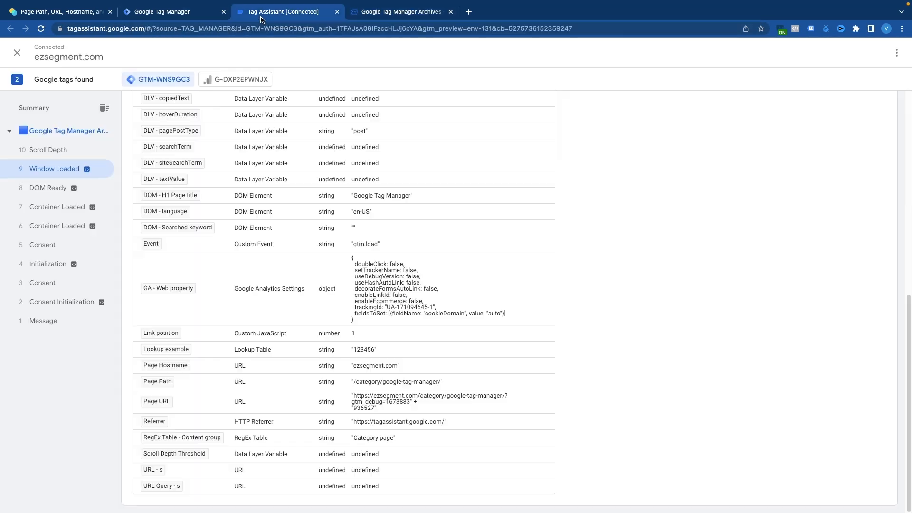
mouse_move(218, 371)
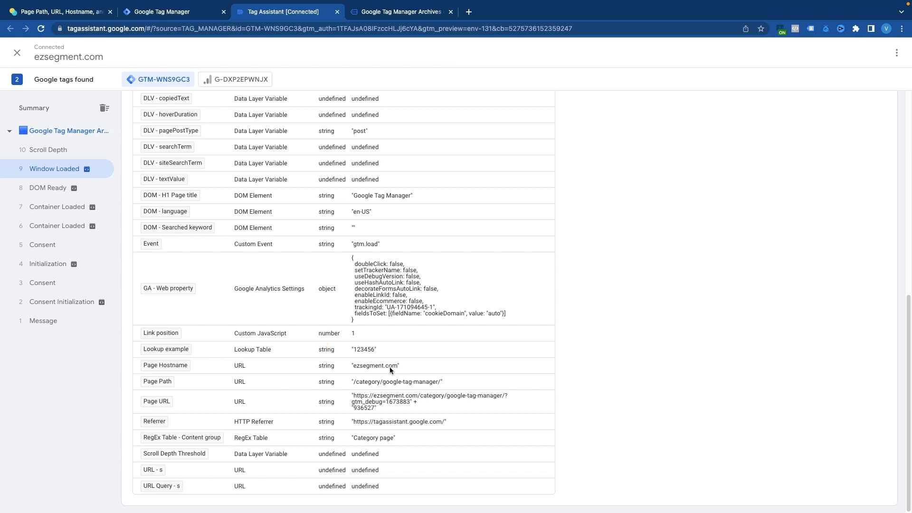
mouse_move(393, 371)
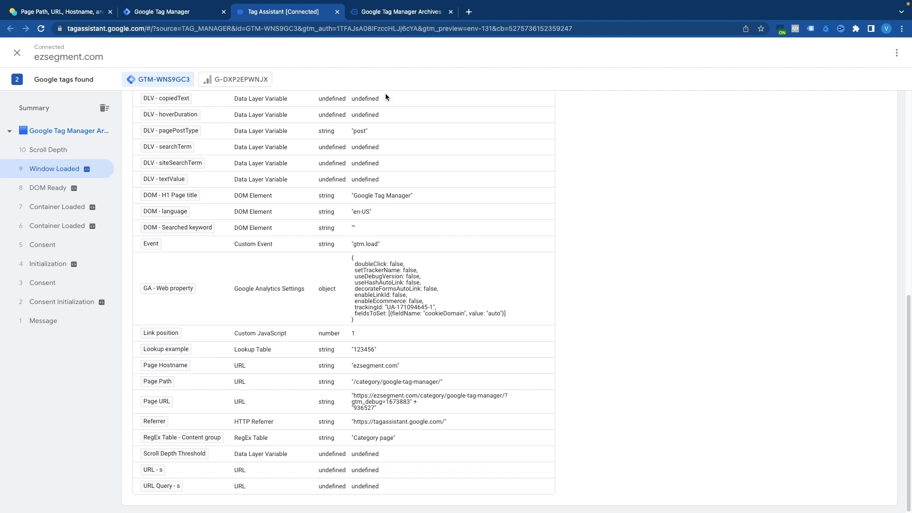
Highlight the hostname ezsegment.com in the category page's full address.
click(400, 11)
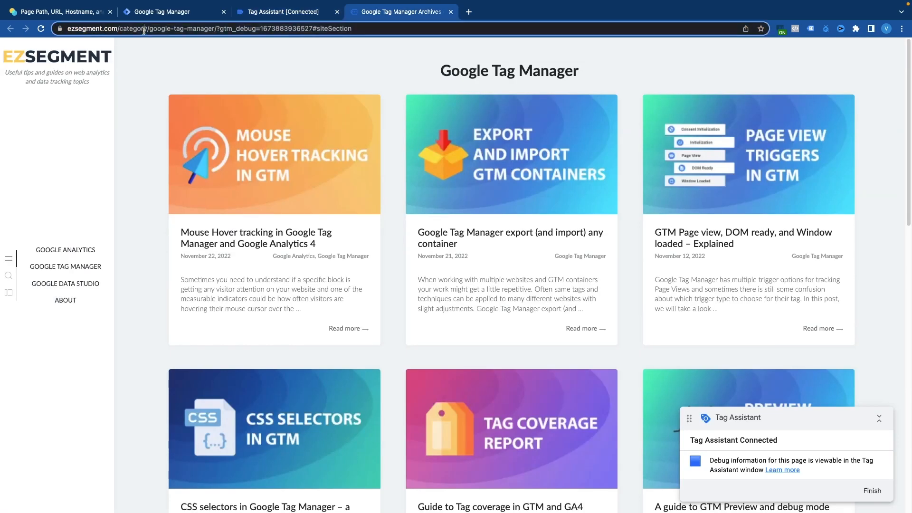
click(204, 29)
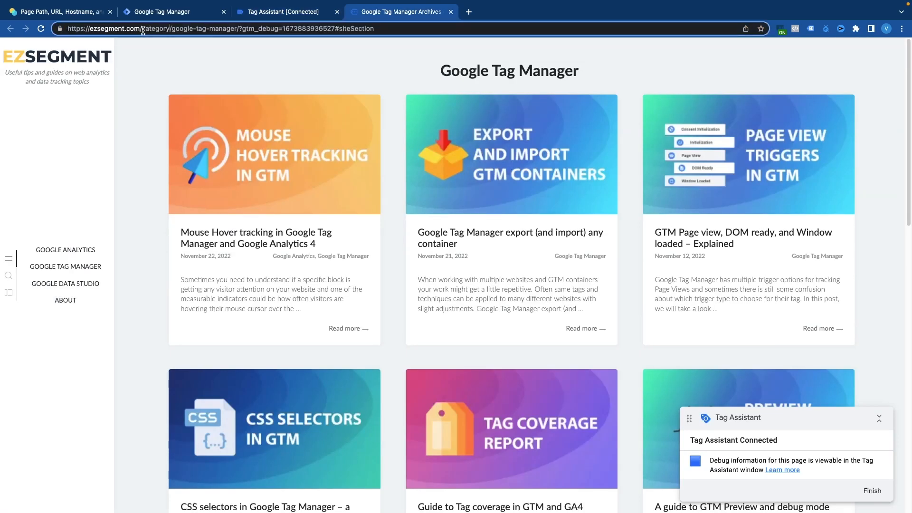
double_click(105, 28)
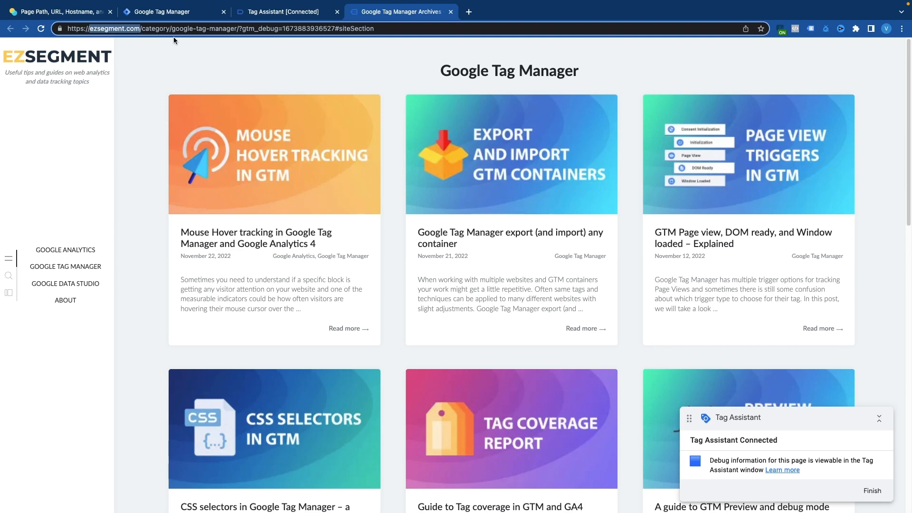
click(284, 11)
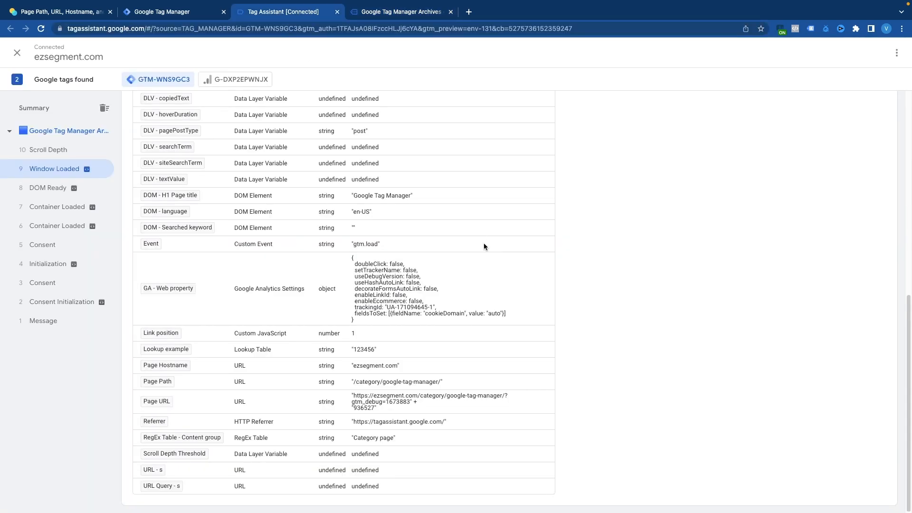
mouse_move(193, 368)
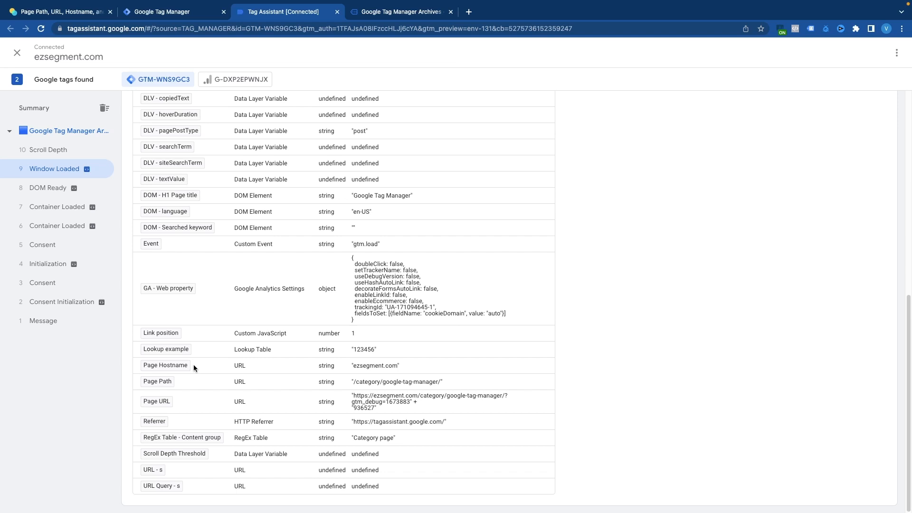
double_click(376, 365)
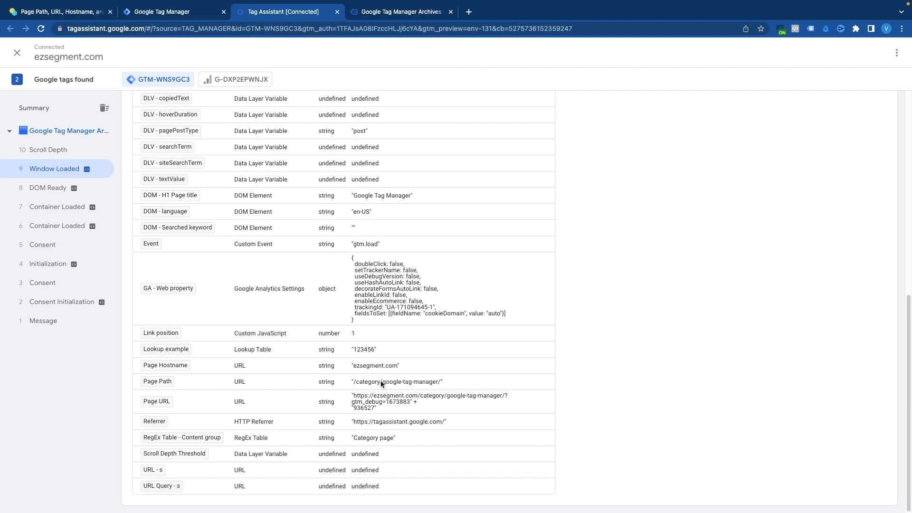
mouse_move(362, 307)
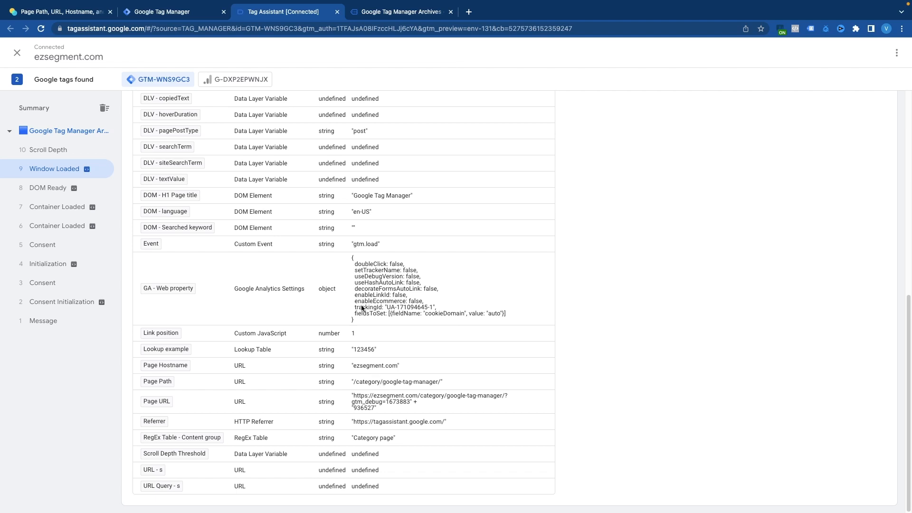
click(399, 12)
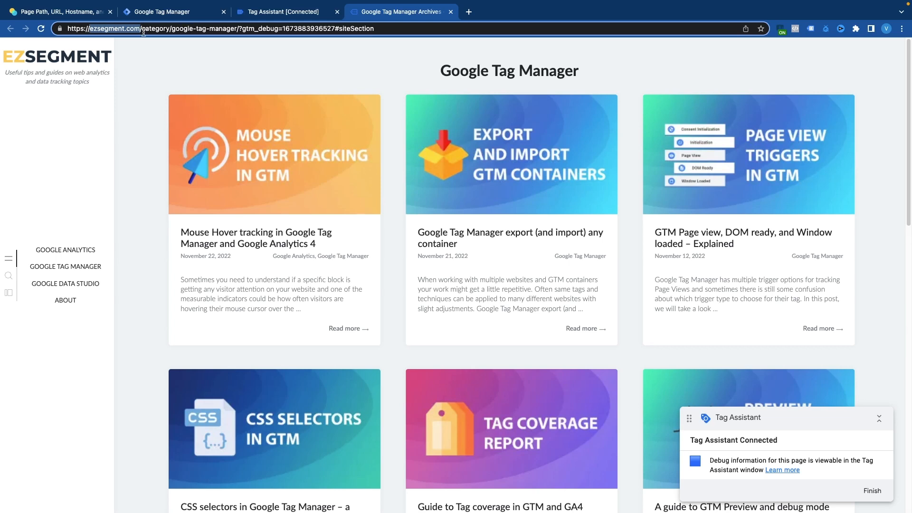
Highlight the category page's path in the address bar and open the Mouse Hover article.
double_click(114, 28)
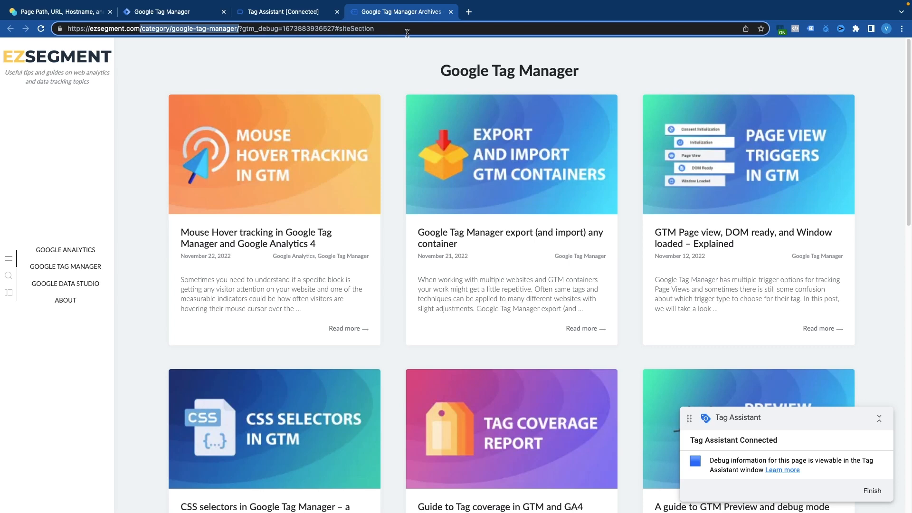
click(246, 28)
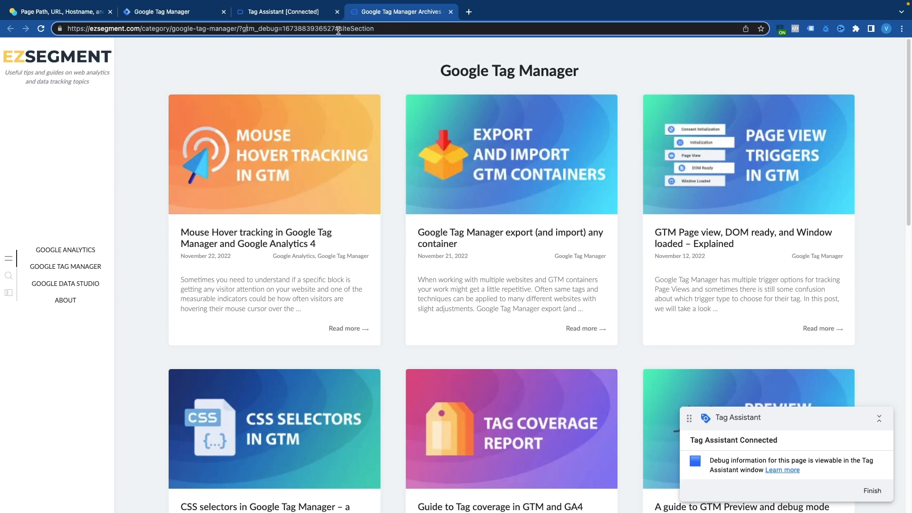
double_click(215, 28)
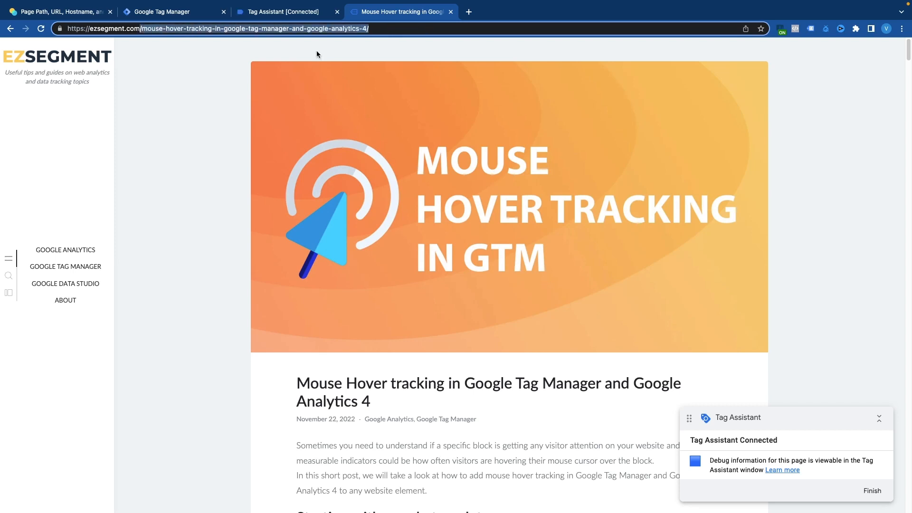
Select the article's Window Loaded event in Tag Assistant and highlight its Page Path value.
click(285, 11)
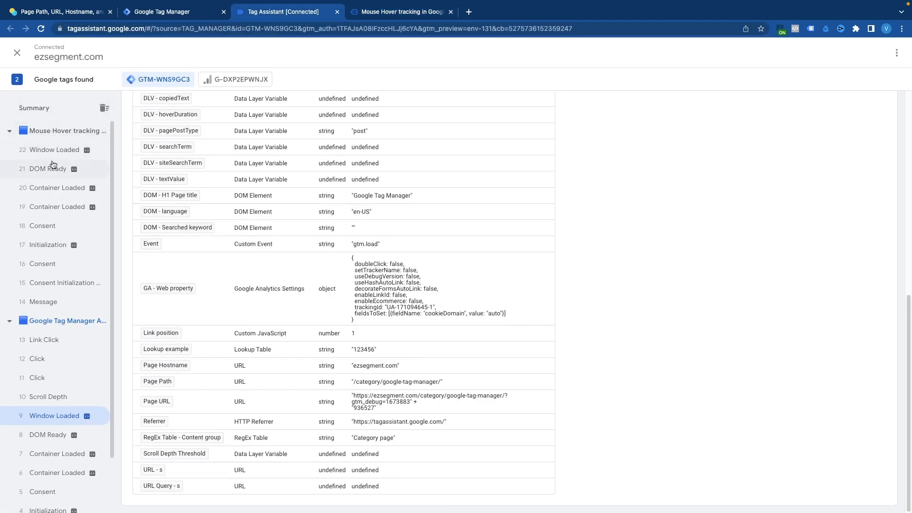
click(54, 149)
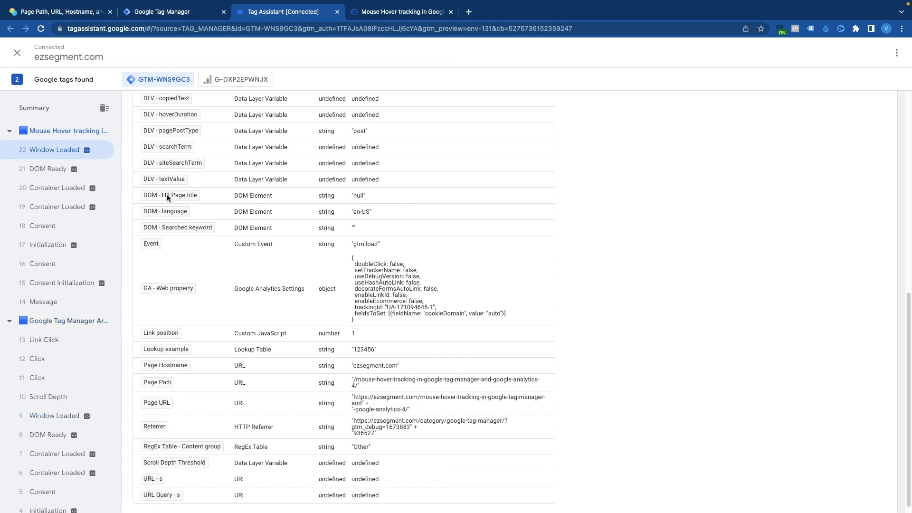
scroll(down, 3)
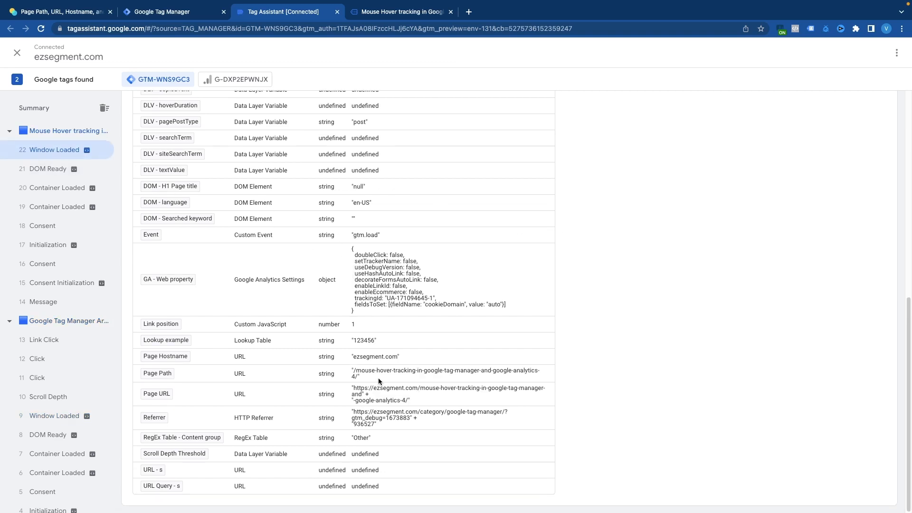
mouse_move(357, 378)
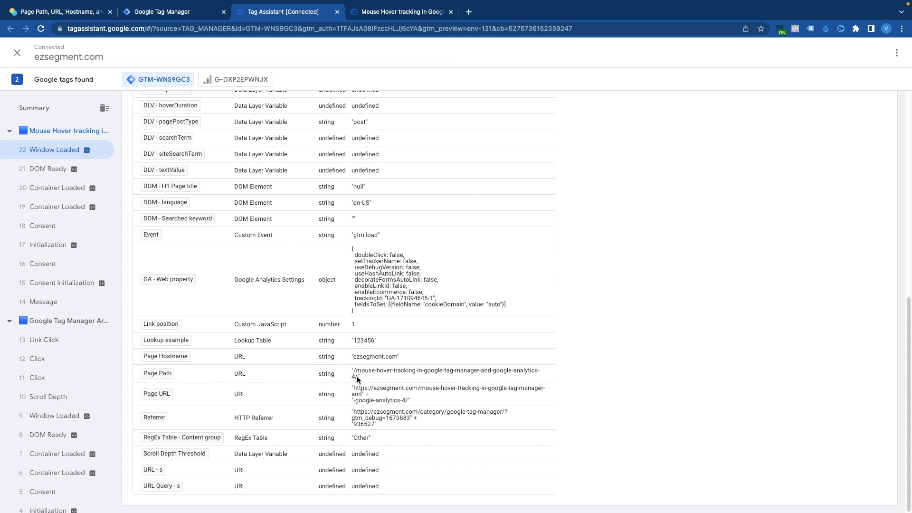
double_click(445, 373)
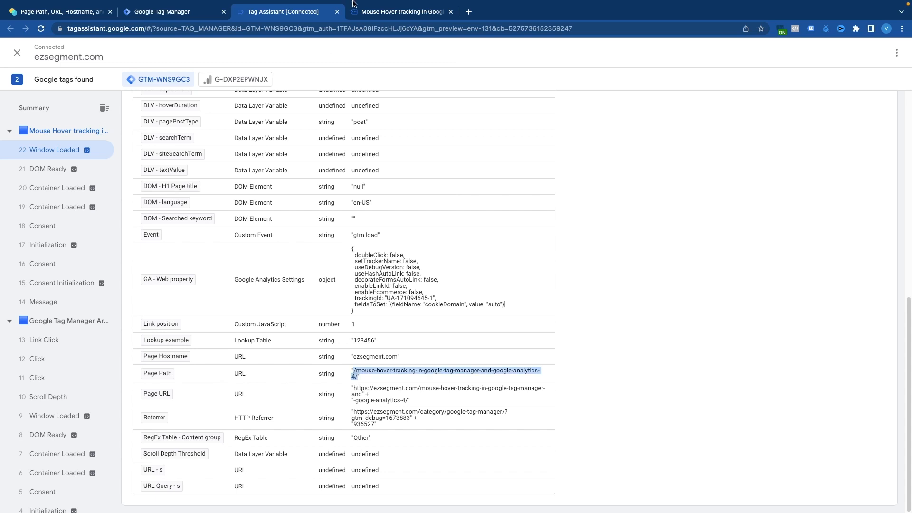
click(400, 11)
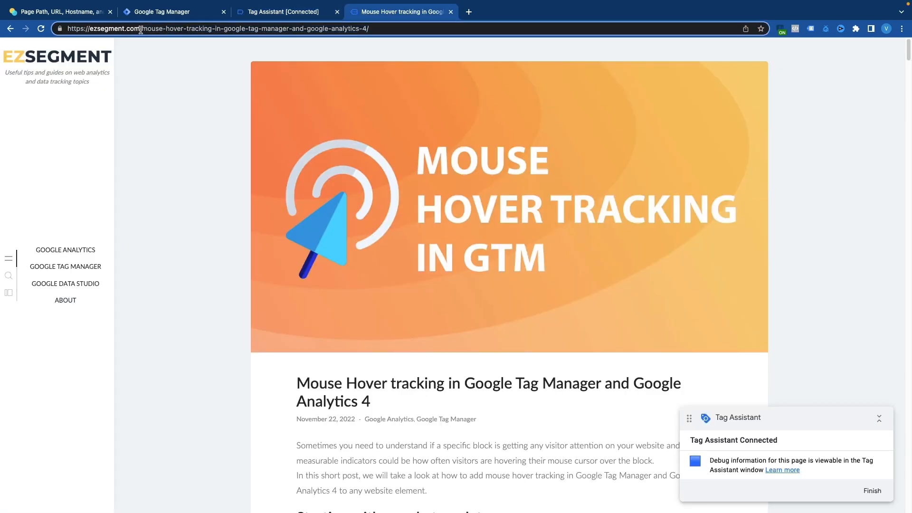
click(214, 28)
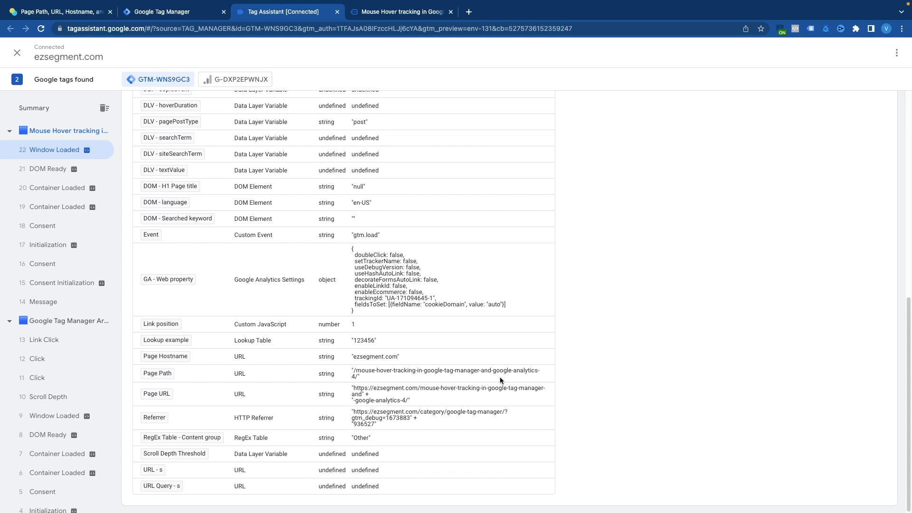
mouse_move(137, 353)
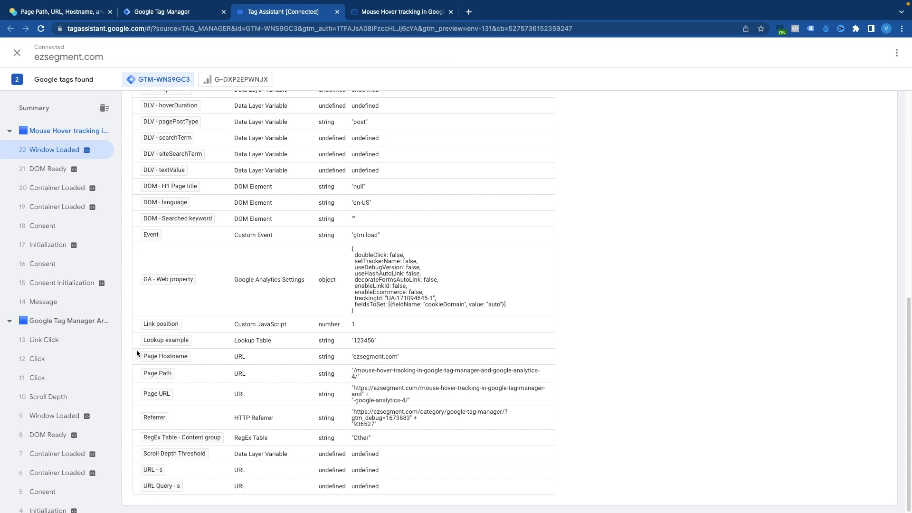
mouse_move(170, 381)
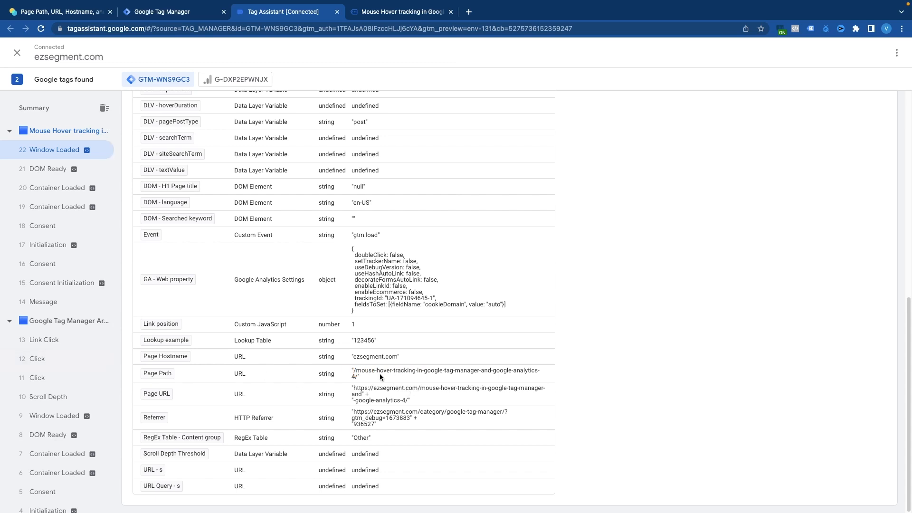
mouse_move(463, 389)
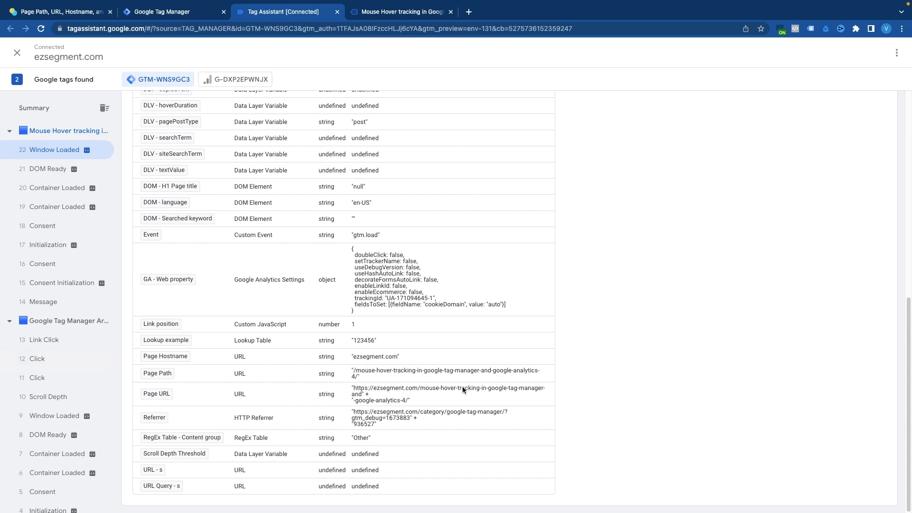
mouse_move(384, 394)
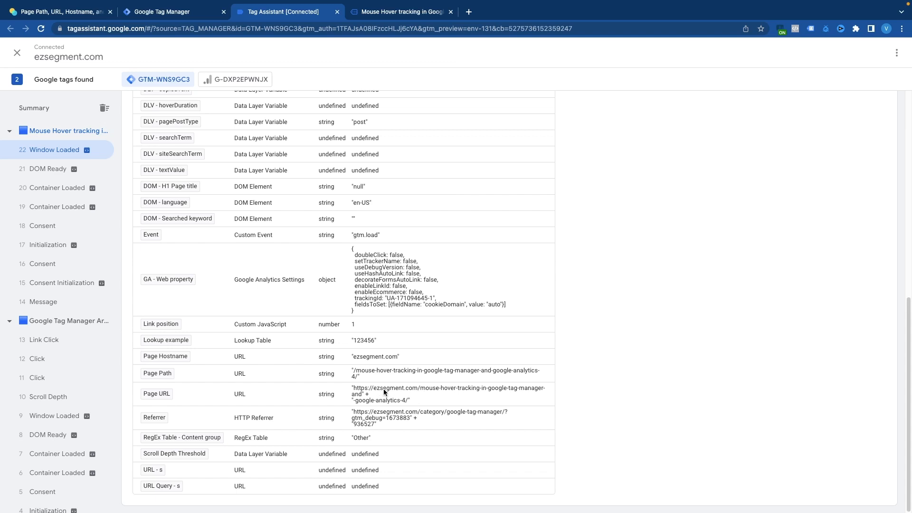
mouse_move(364, 393)
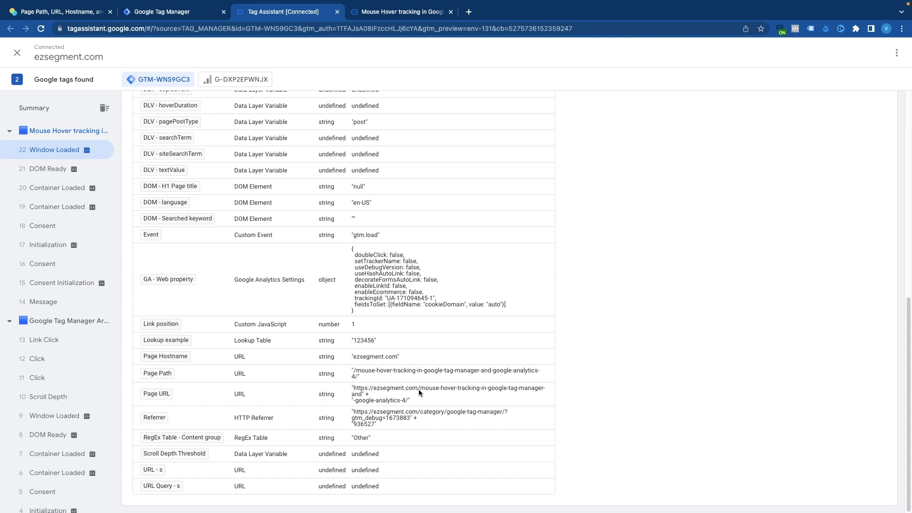
mouse_move(419, 393)
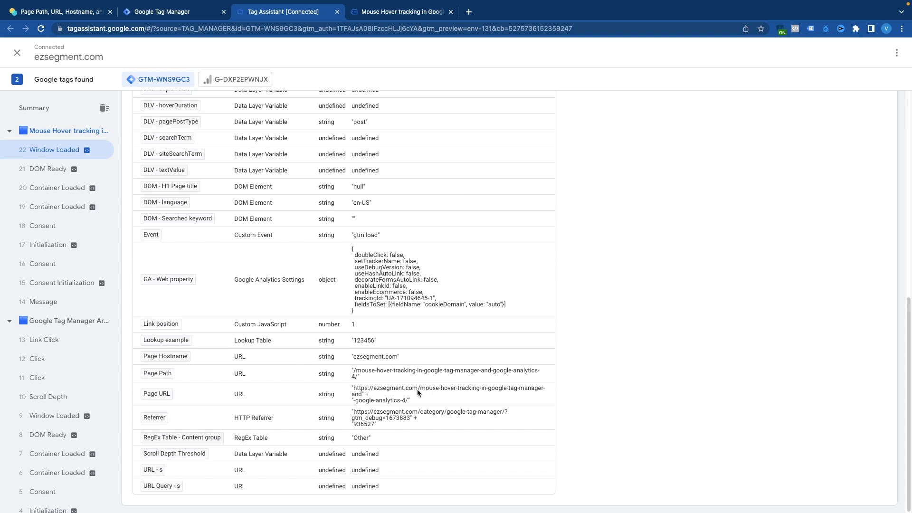
mouse_move(425, 394)
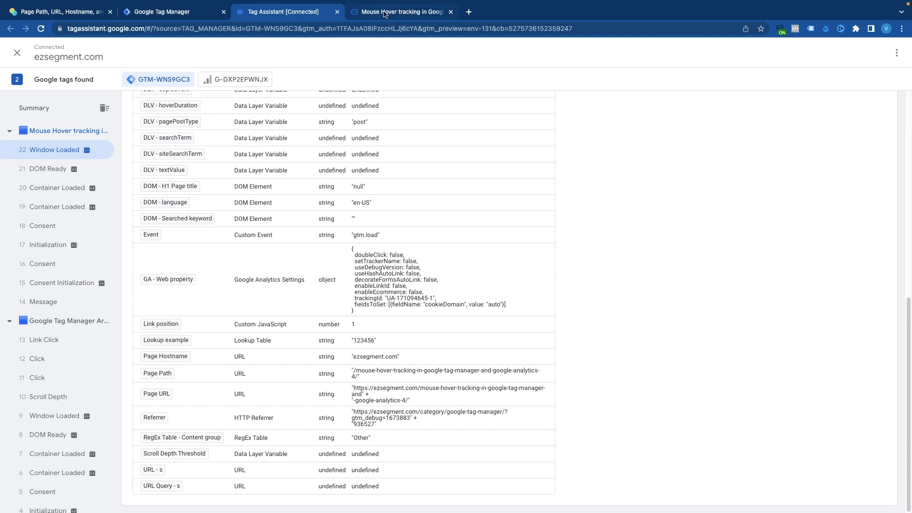
Check the newest Window Loaded variables, then bring back the ezsegment.com category page.
click(399, 12)
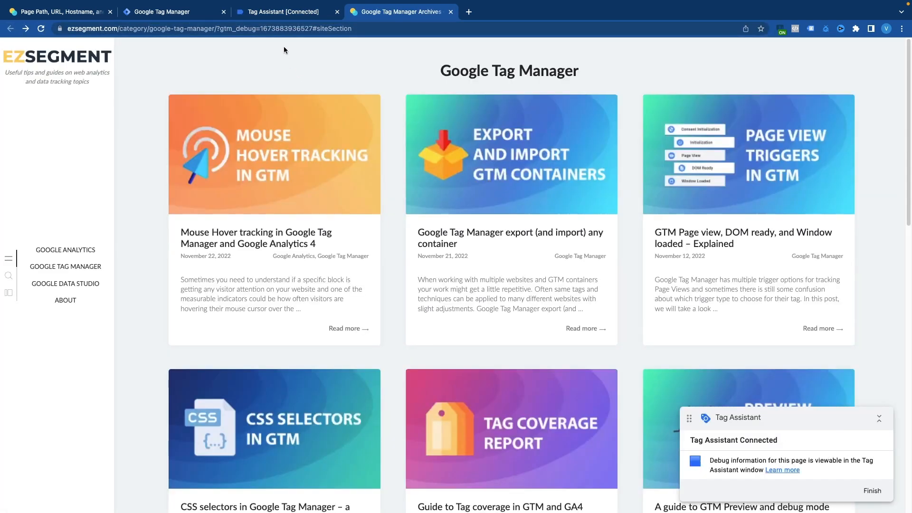
click(284, 11)
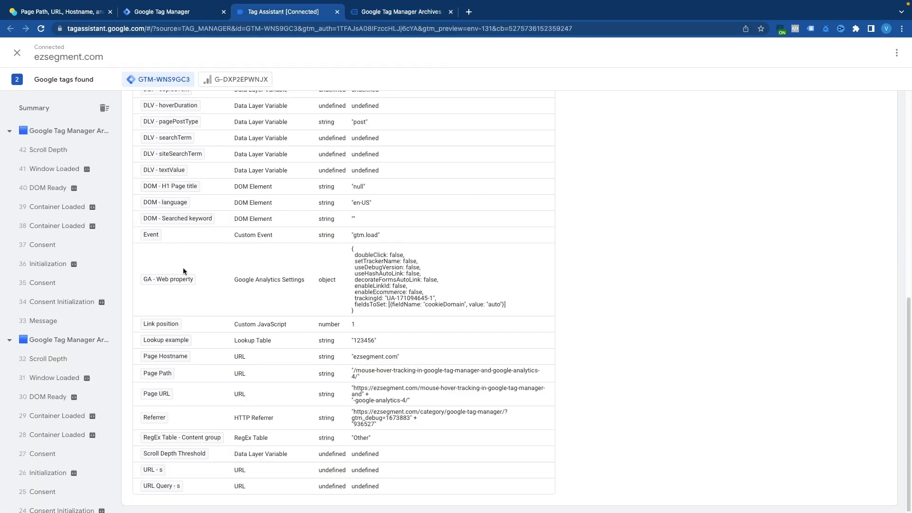
click(54, 168)
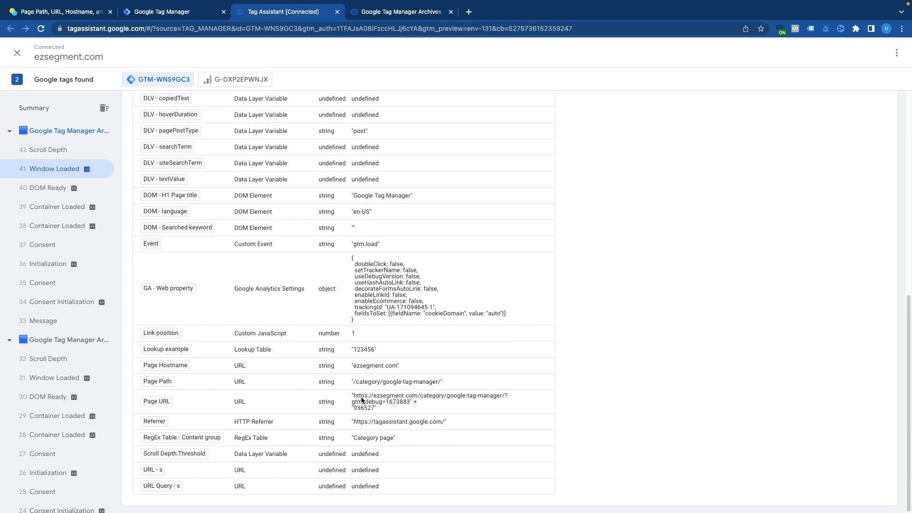
mouse_move(441, 405)
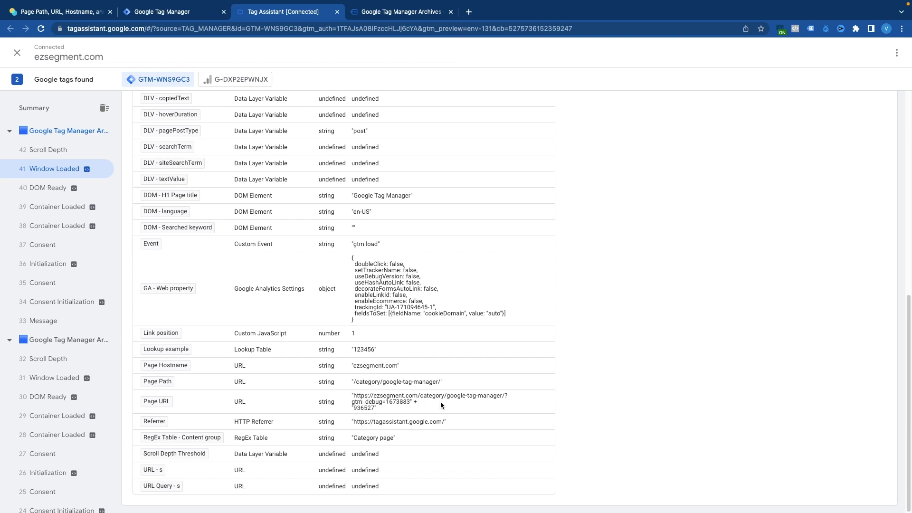
mouse_move(452, 395)
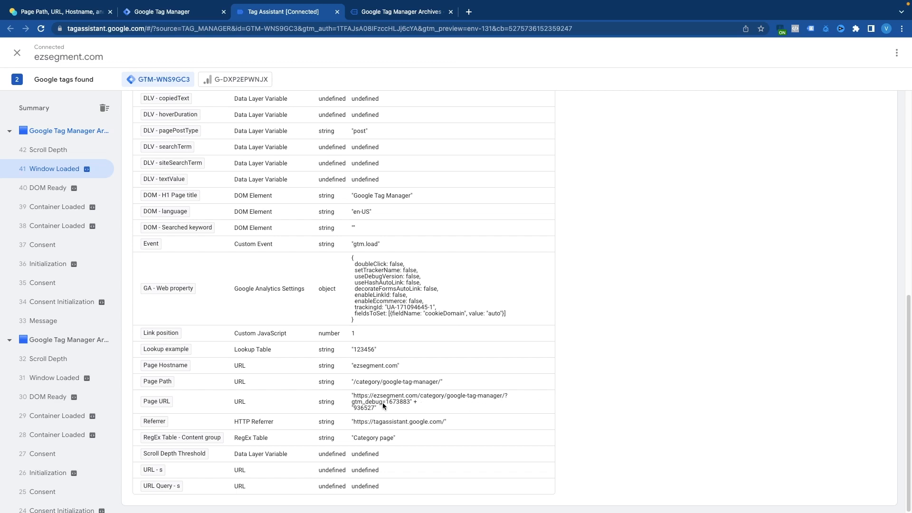
mouse_move(401, 405)
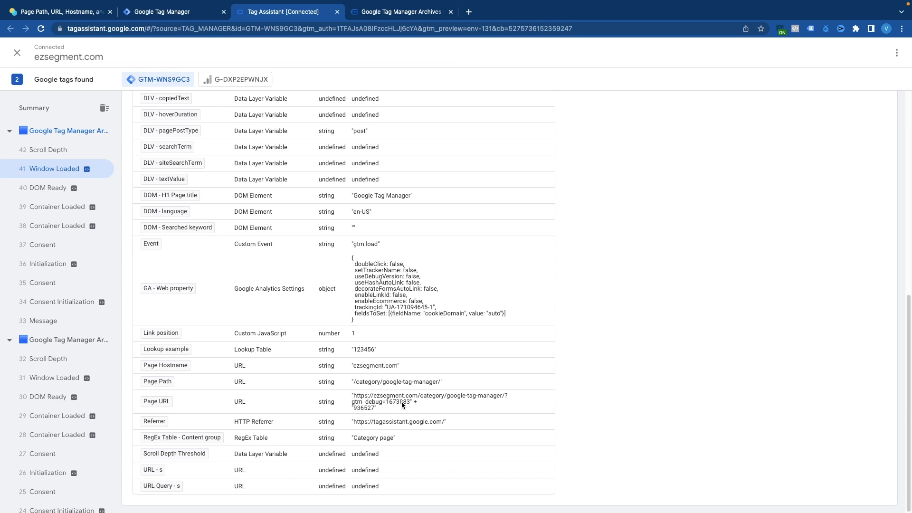
click(399, 11)
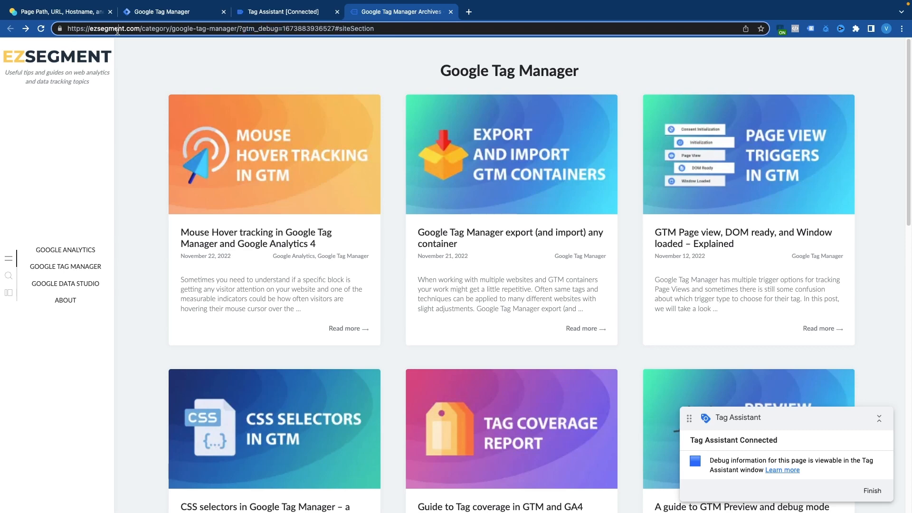
Return to Tag Assistant's Window Loaded variables, showing Page Path '/category/google-tag-manager/'.
click(285, 11)
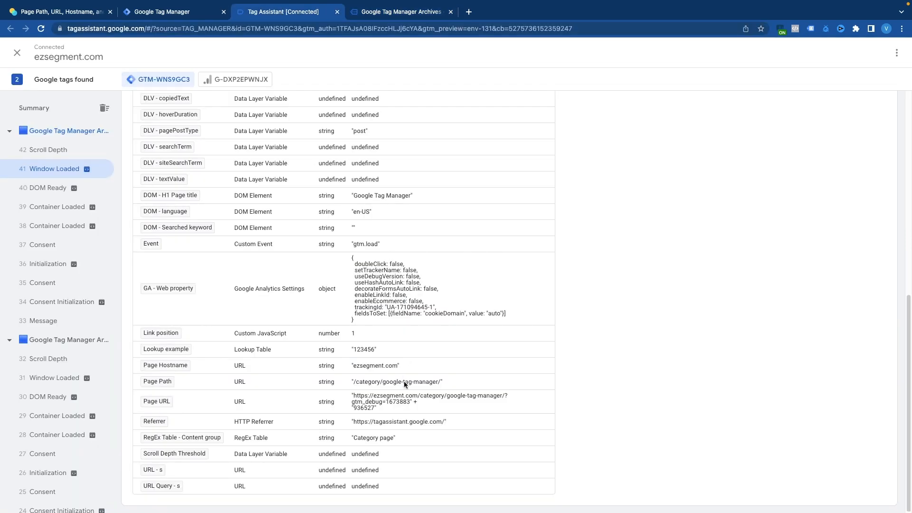
mouse_move(406, 414)
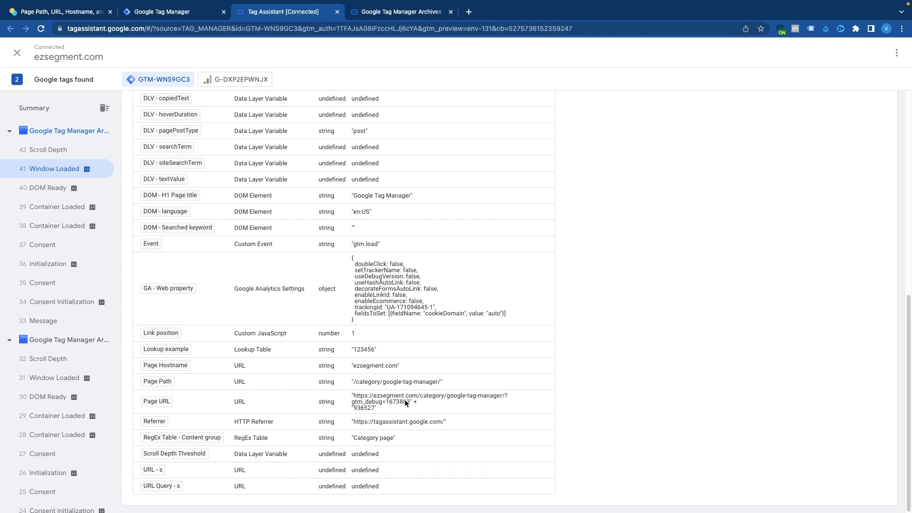
mouse_move(420, 400)
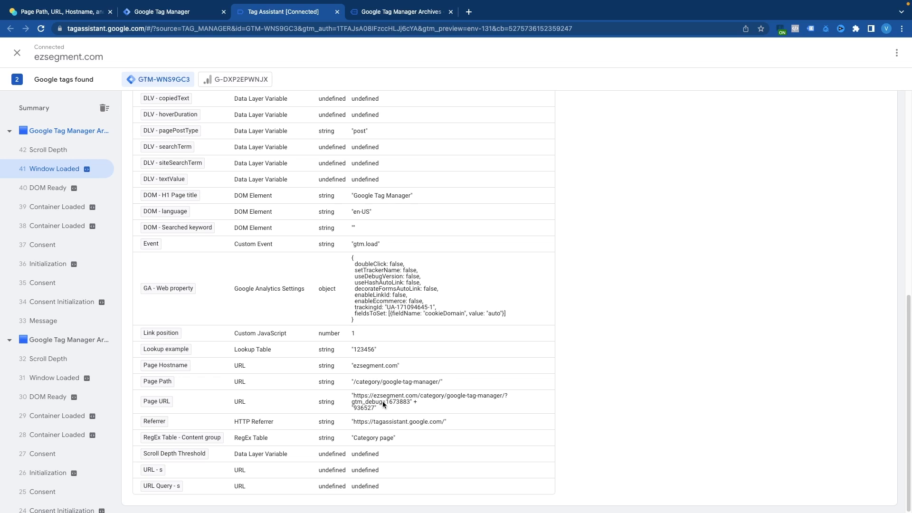
mouse_move(378, 407)
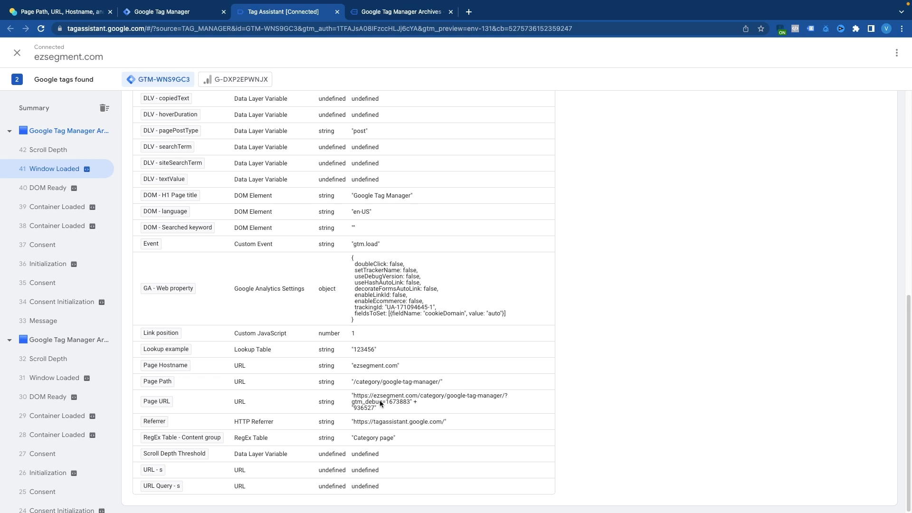
mouse_move(375, 387)
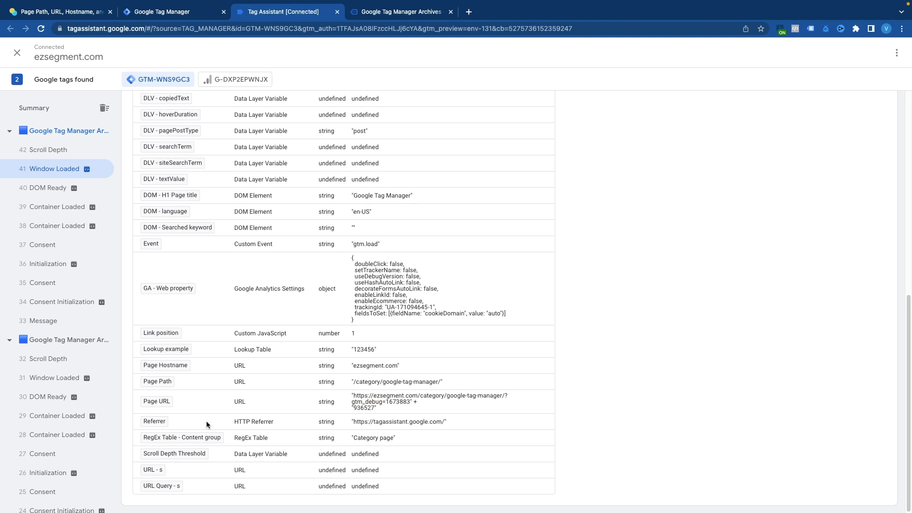
mouse_move(298, 411)
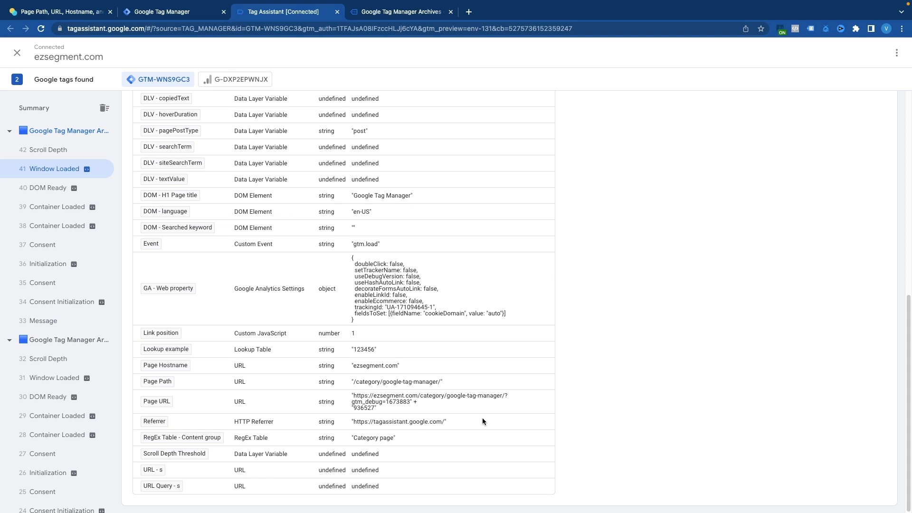
mouse_move(427, 427)
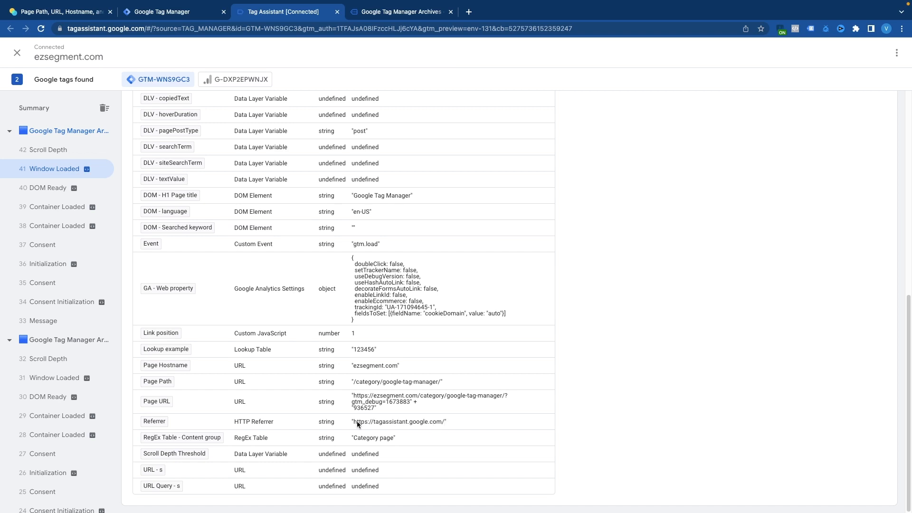
mouse_move(388, 425)
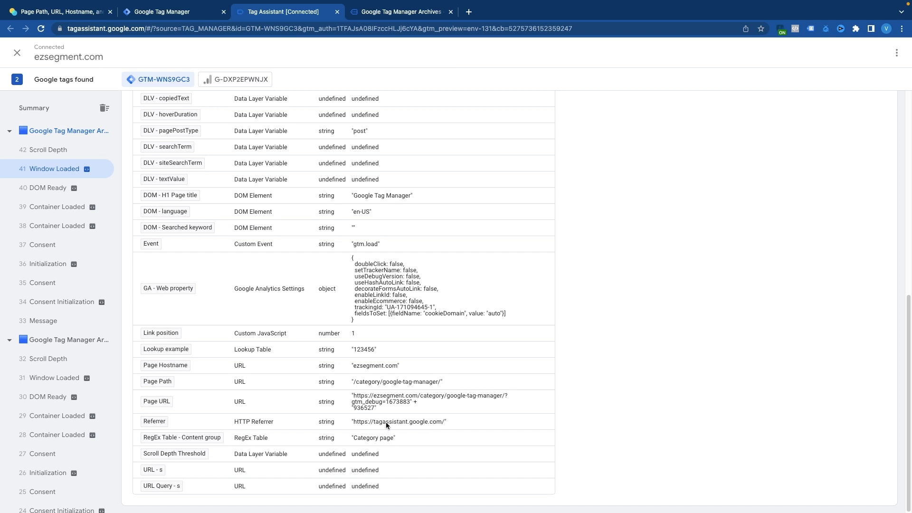
mouse_move(426, 426)
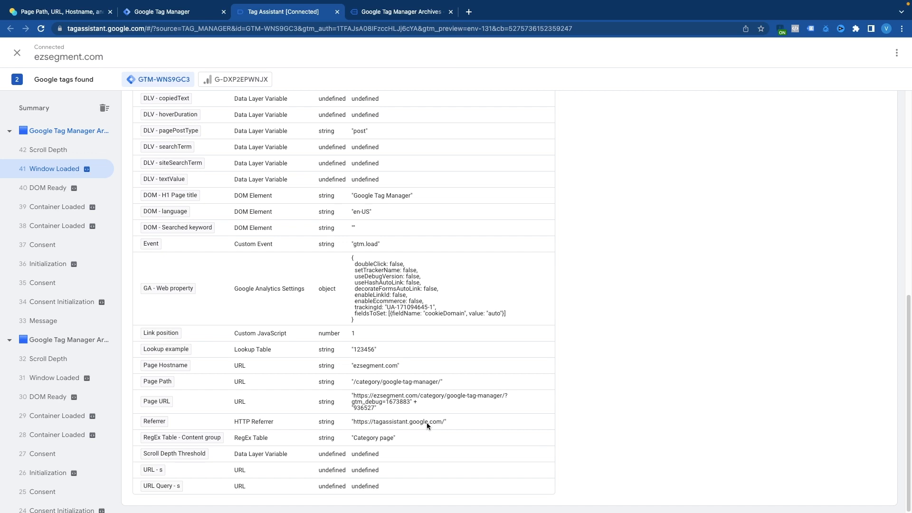
mouse_move(401, 426)
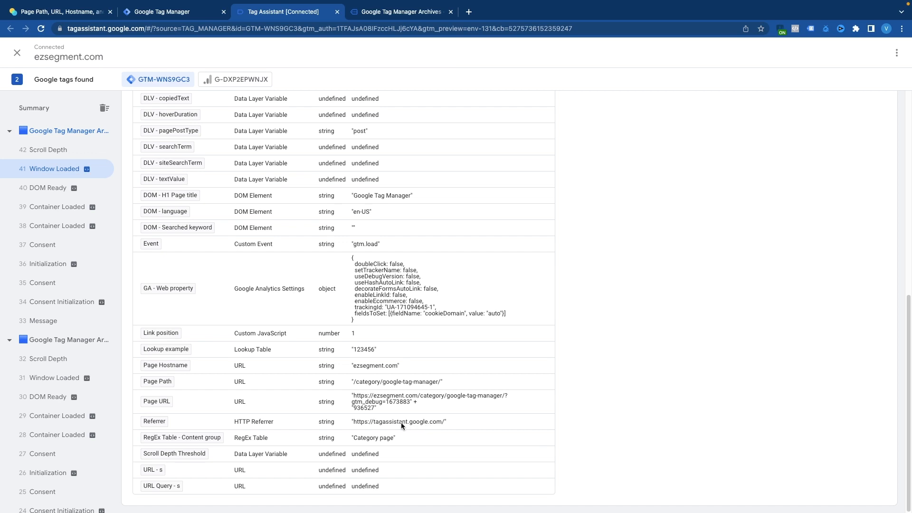
mouse_move(427, 430)
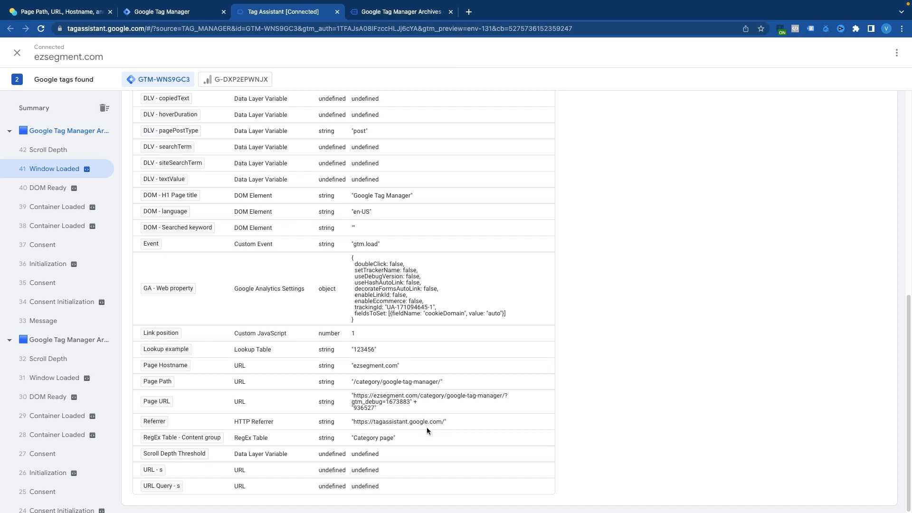
mouse_move(401, 423)
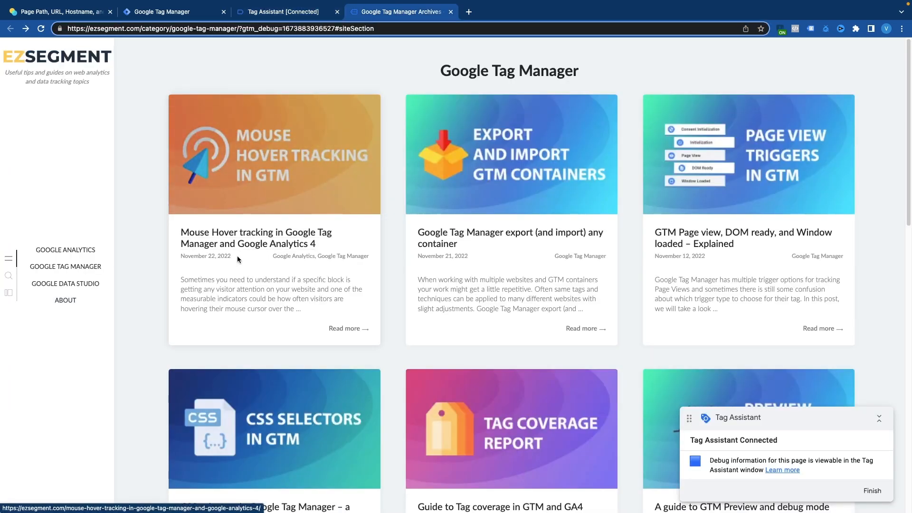
Open the Mouse Hover tracking article from the ezsegment.com category page.
click(274, 239)
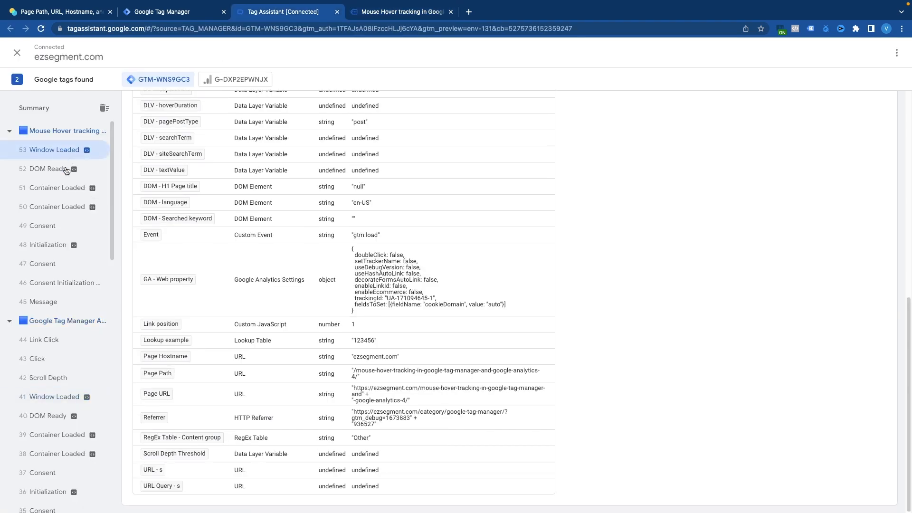
mouse_move(180, 414)
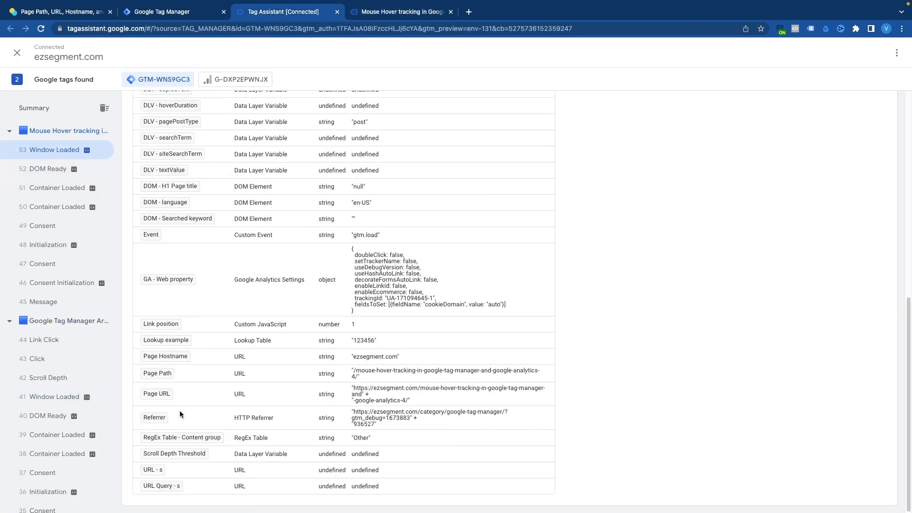
mouse_move(398, 420)
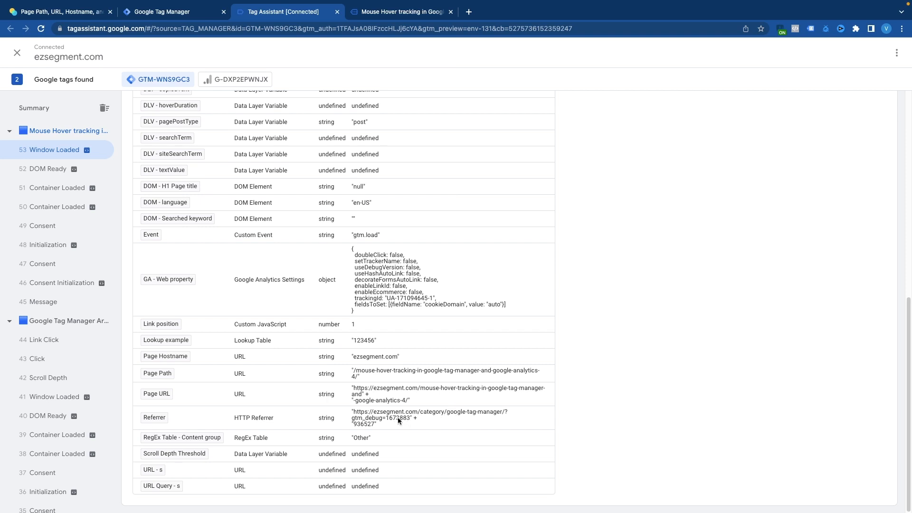
mouse_move(483, 422)
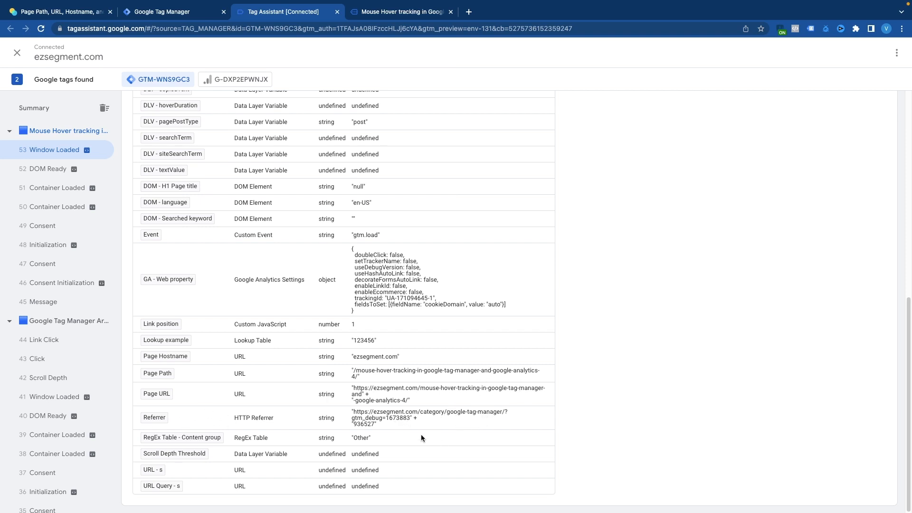
mouse_move(450, 419)
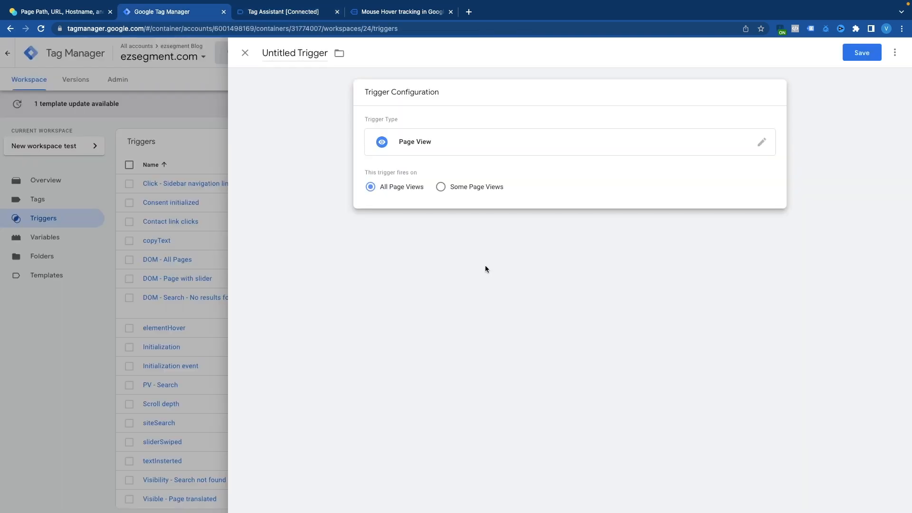
mouse_move(517, 276)
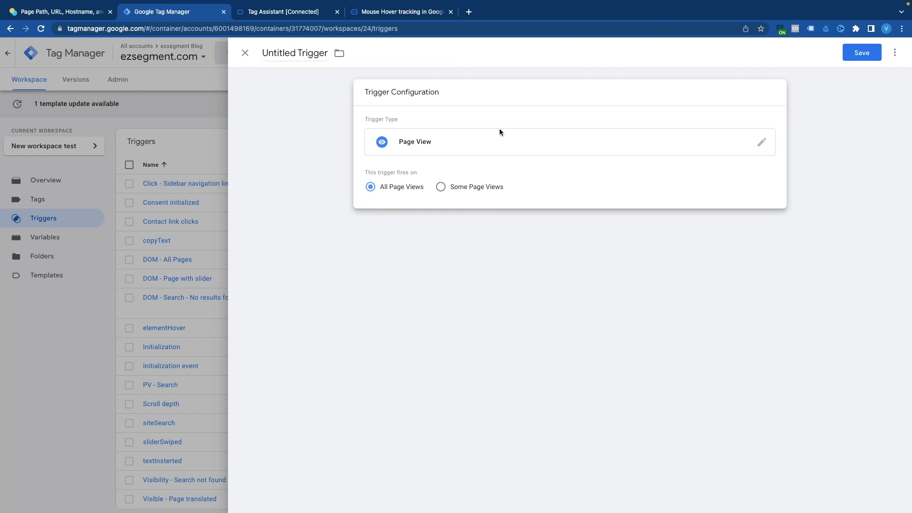
Keep Page View as the trigger type, limited to Page Hostname containing mydomain.com.
click(762, 142)
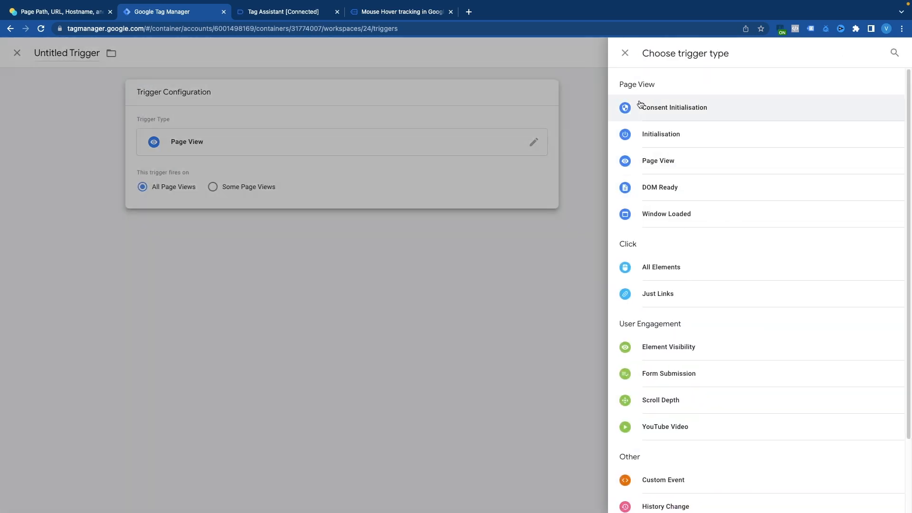
click(625, 53)
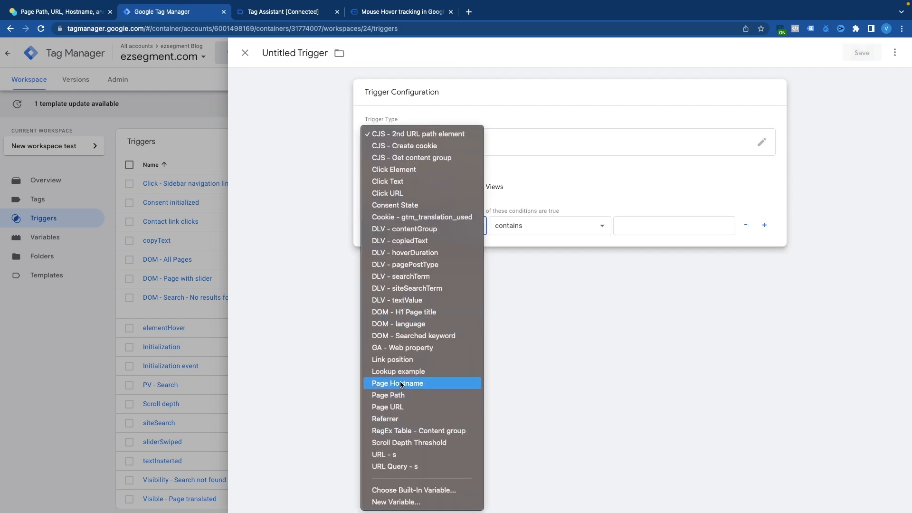
mouse_move(406, 406)
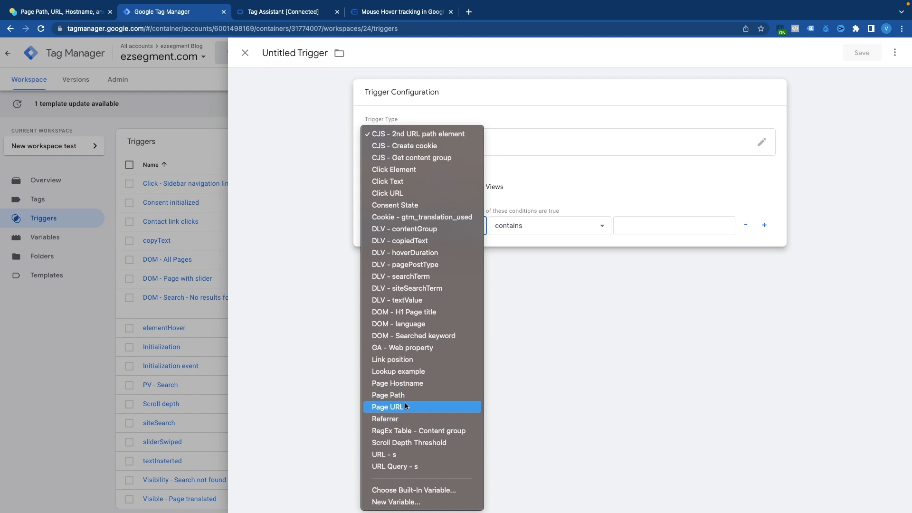
mouse_move(407, 383)
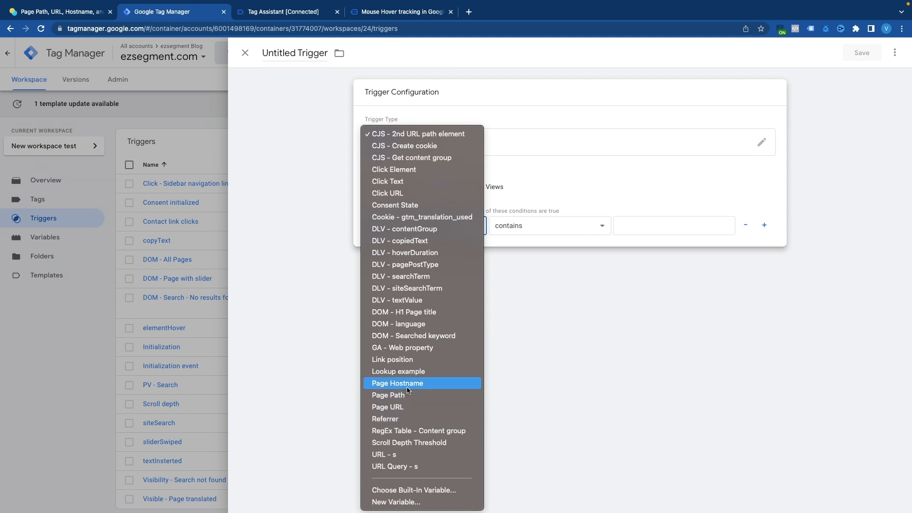
mouse_move(388, 394)
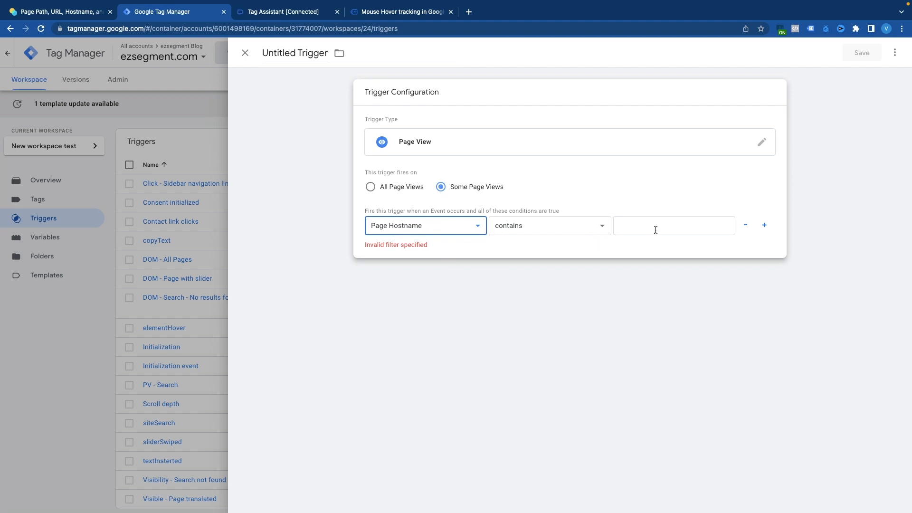
text(mydomain.com)
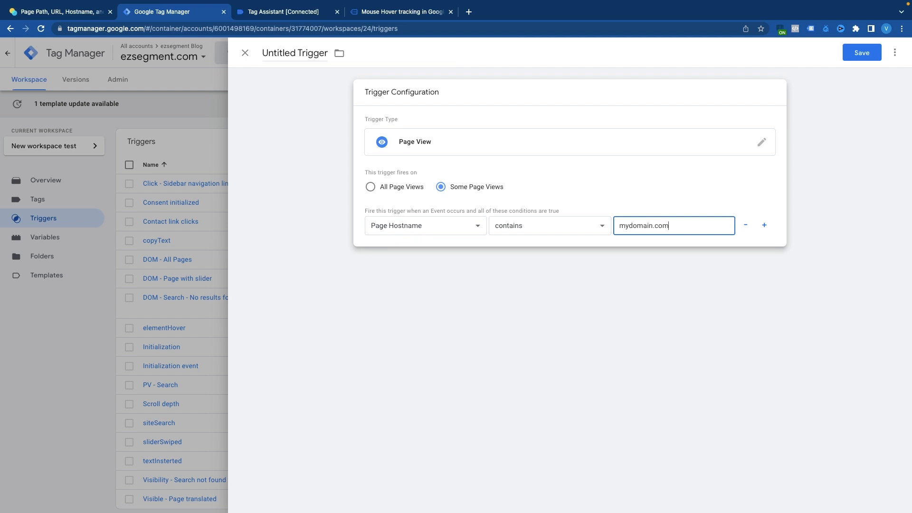
mouse_move(709, 211)
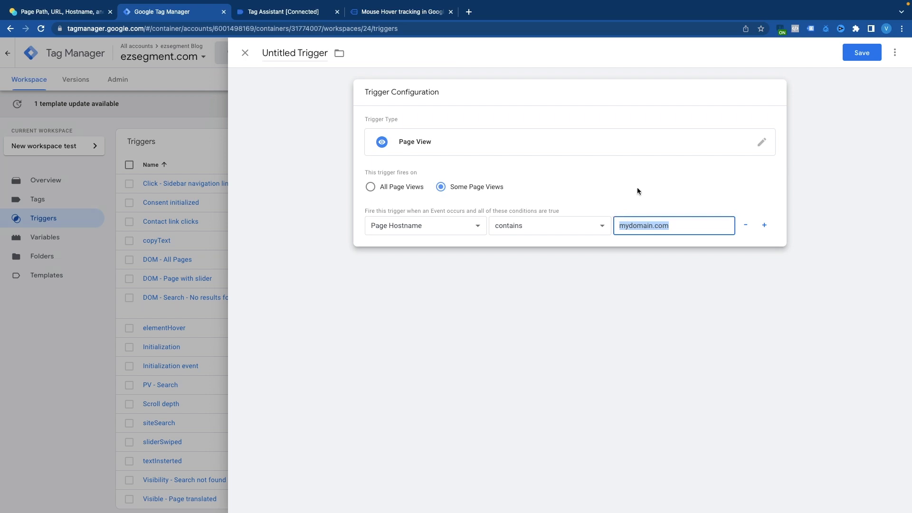
Switch the condition variable from Page Hostname to Page URL with value checkout?step=2.
click(424, 225)
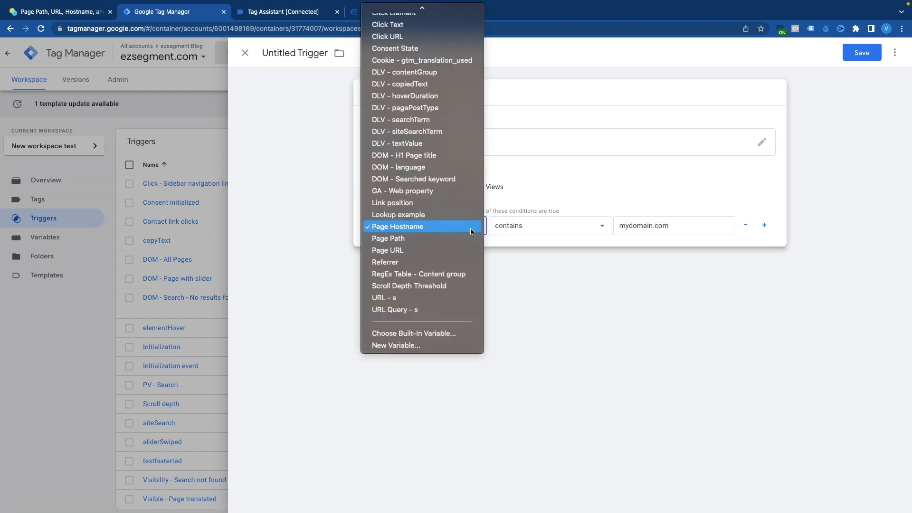
click(388, 238)
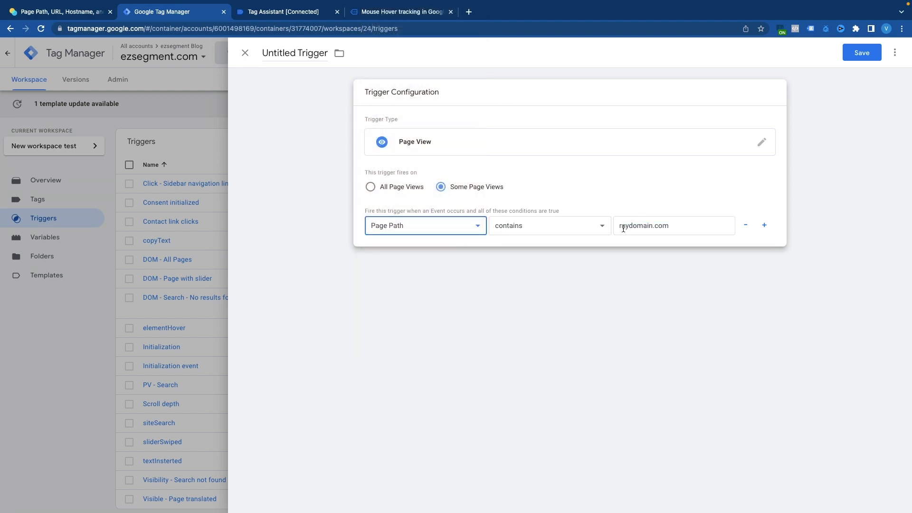
click(425, 226)
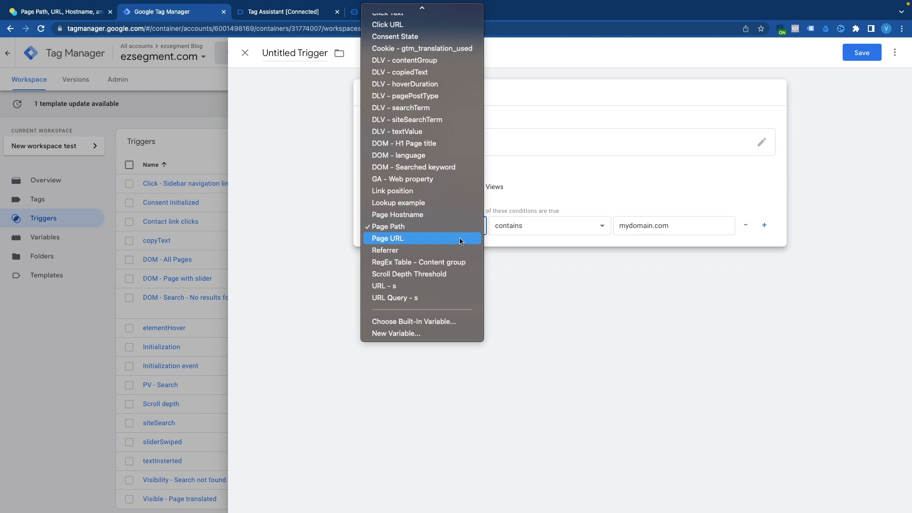
click(387, 238)
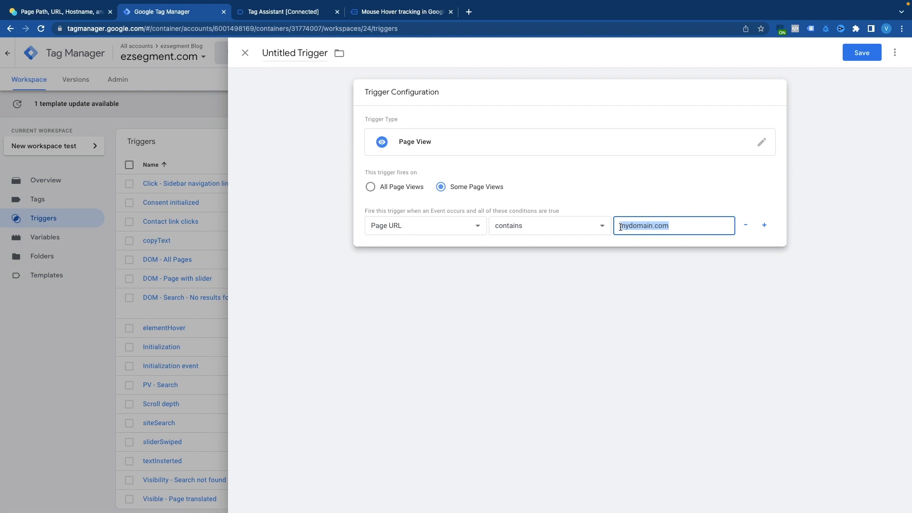
text(?)
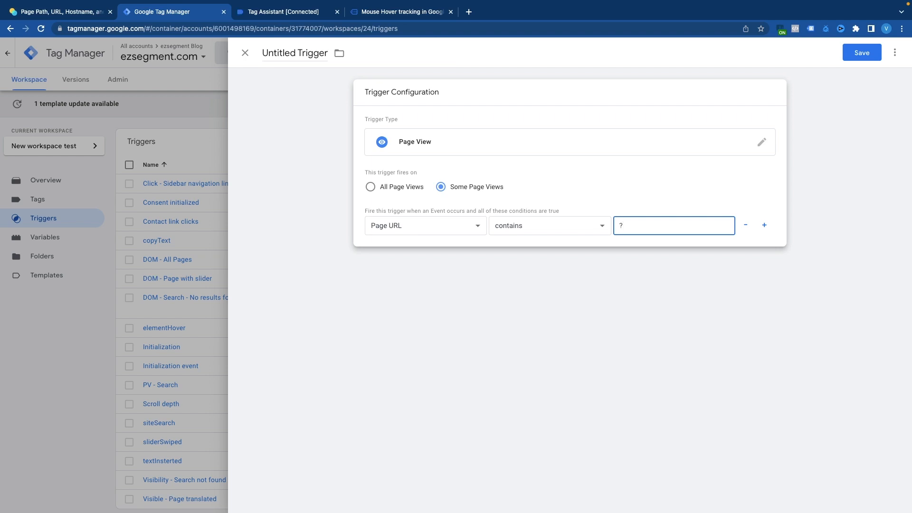
text(checkout)
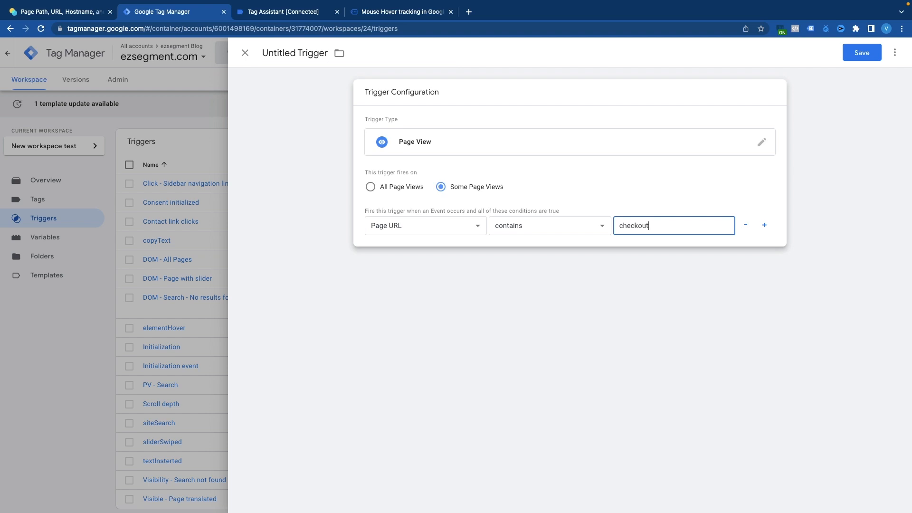
text(?)
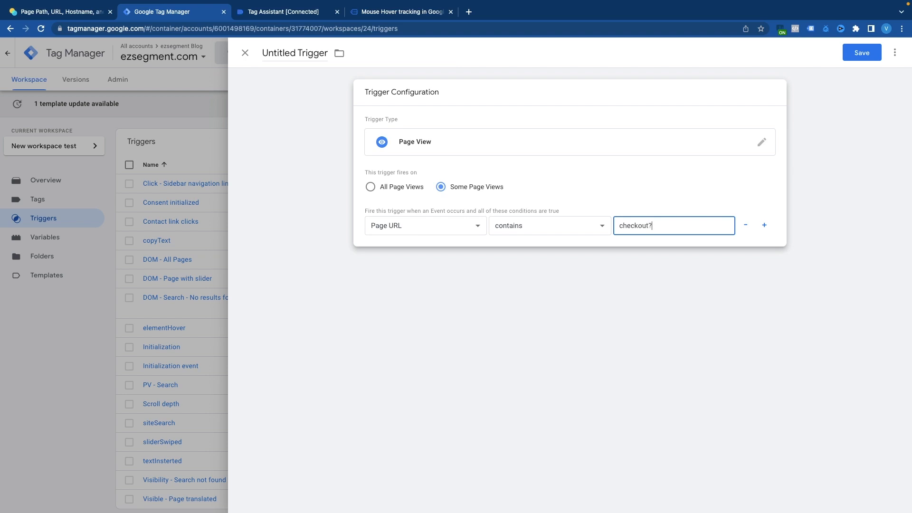
text(step=2)
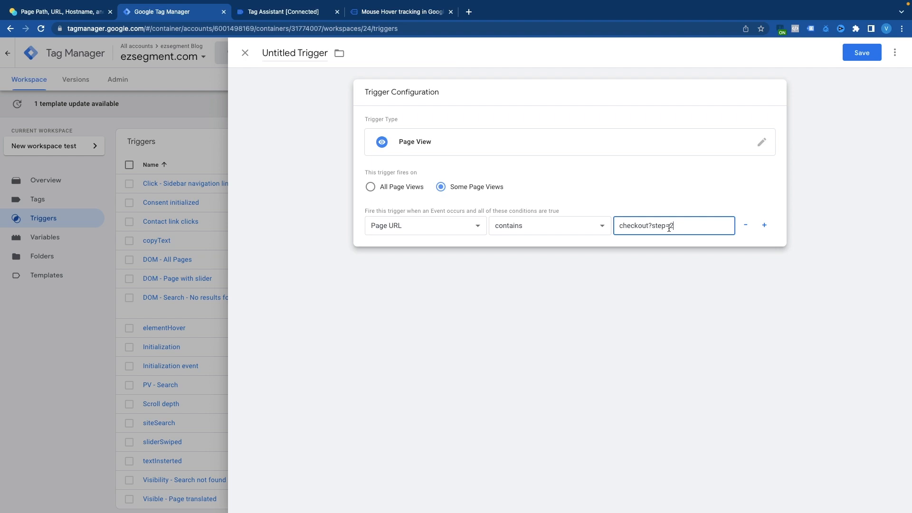
click(425, 226)
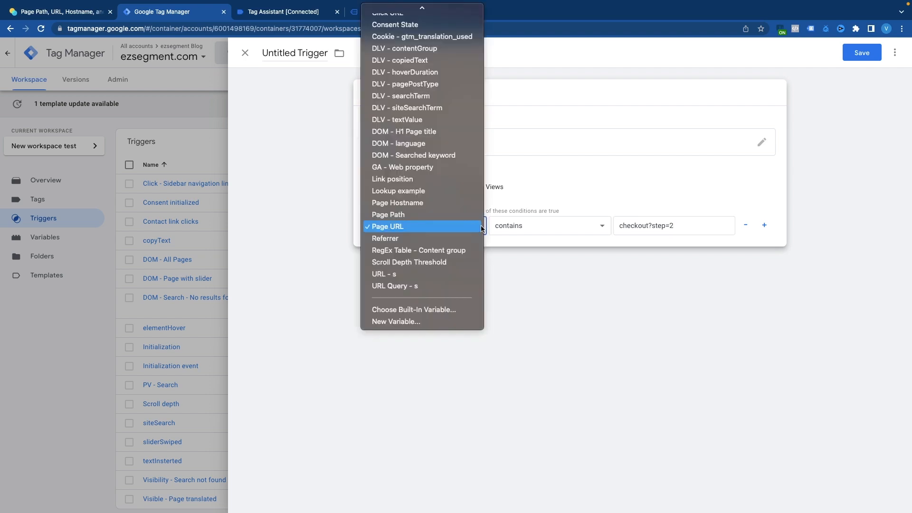
Make the condition Referrer contains google.com.
click(385, 238)
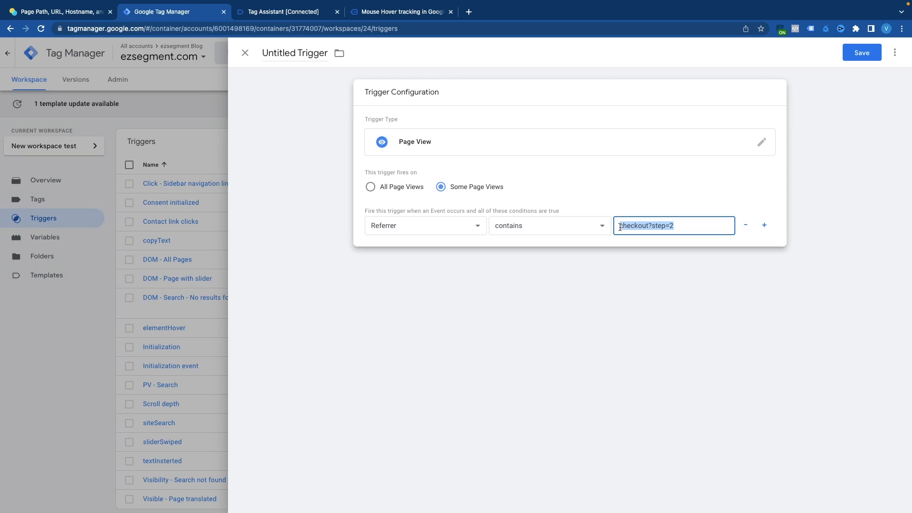
text(google.com)
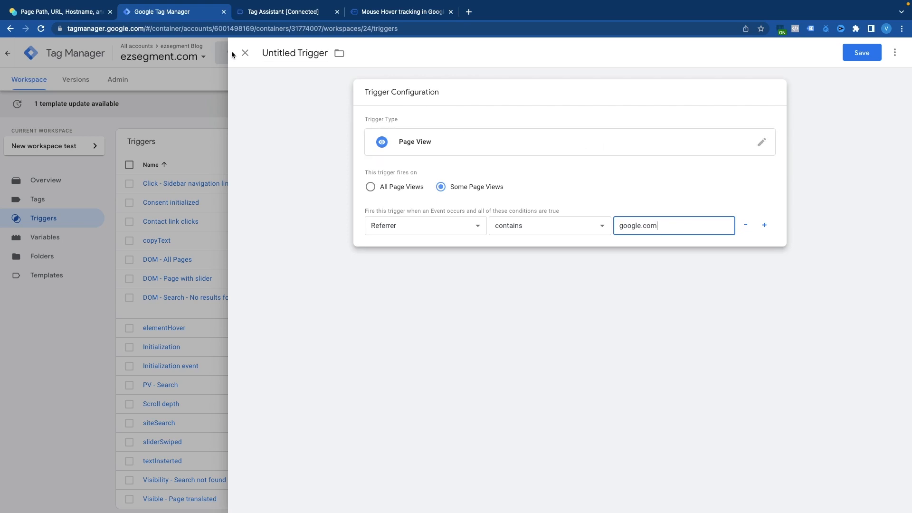
mouse_move(373, 234)
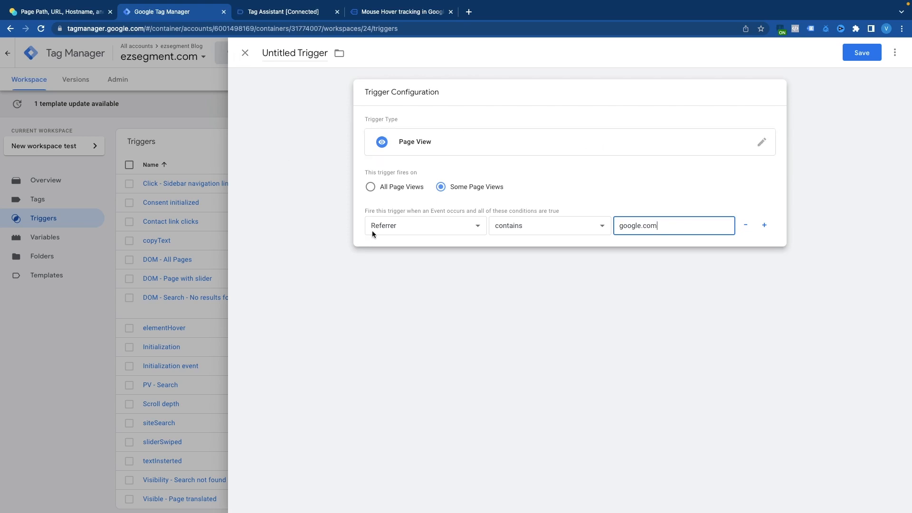
mouse_move(580, 192)
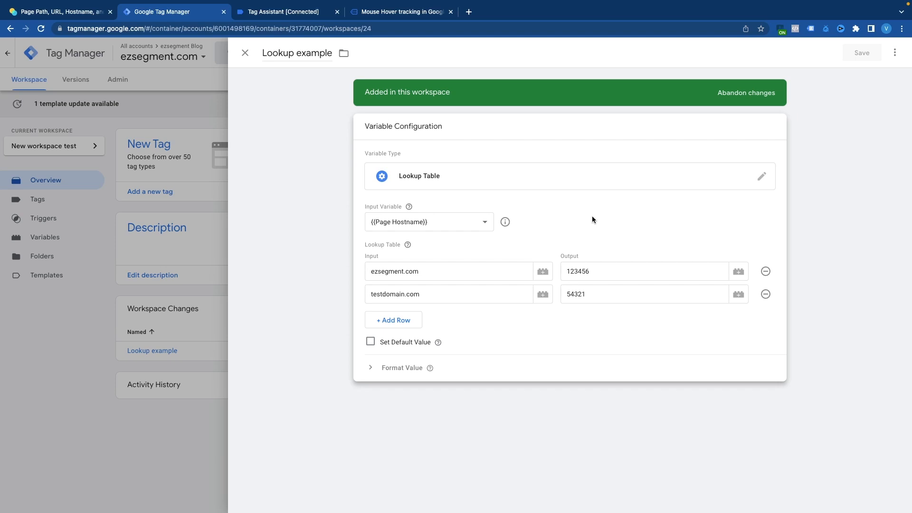
mouse_move(489, 222)
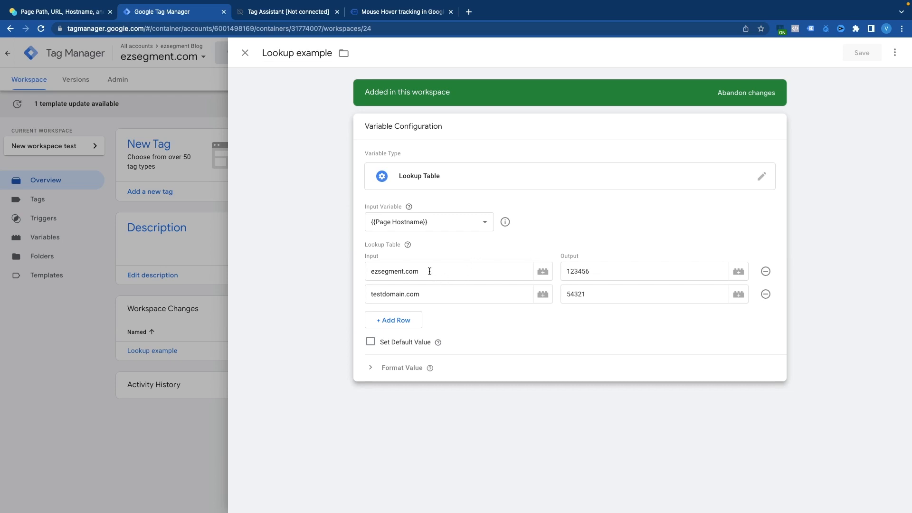
mouse_move(399, 296)
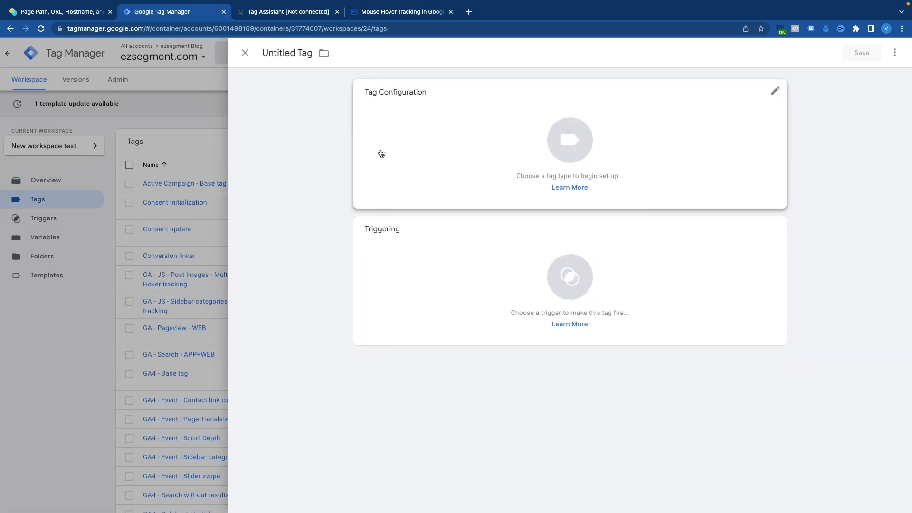
Make the tag GA4 Configuration with {{Lookup example}} as its Measurement ID.
click(774, 91)
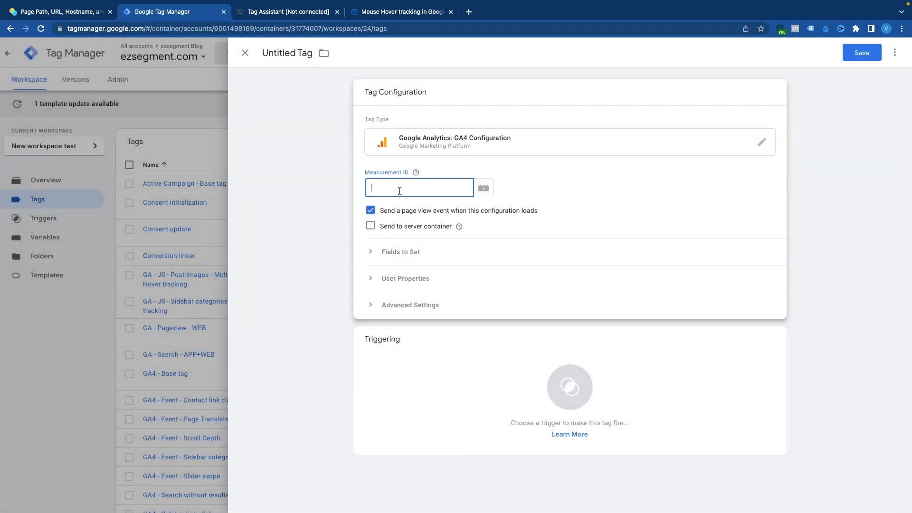
text({{loo)
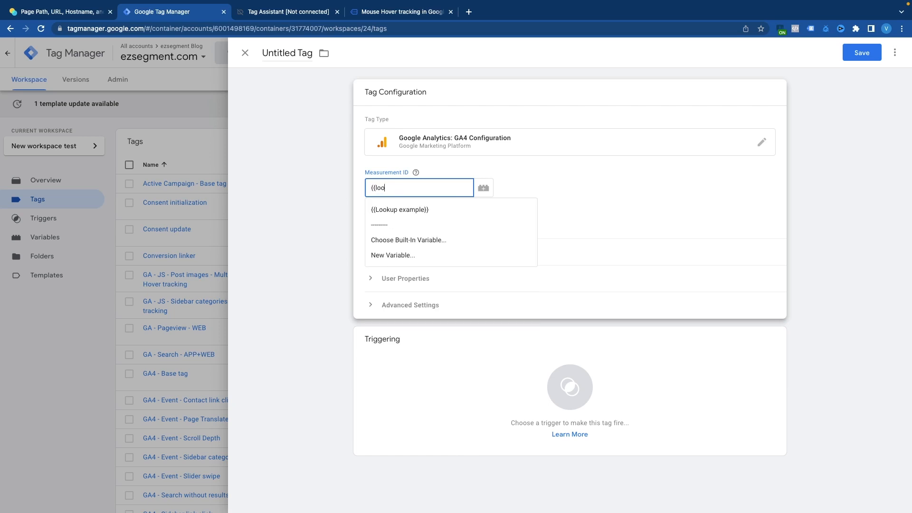
click(399, 210)
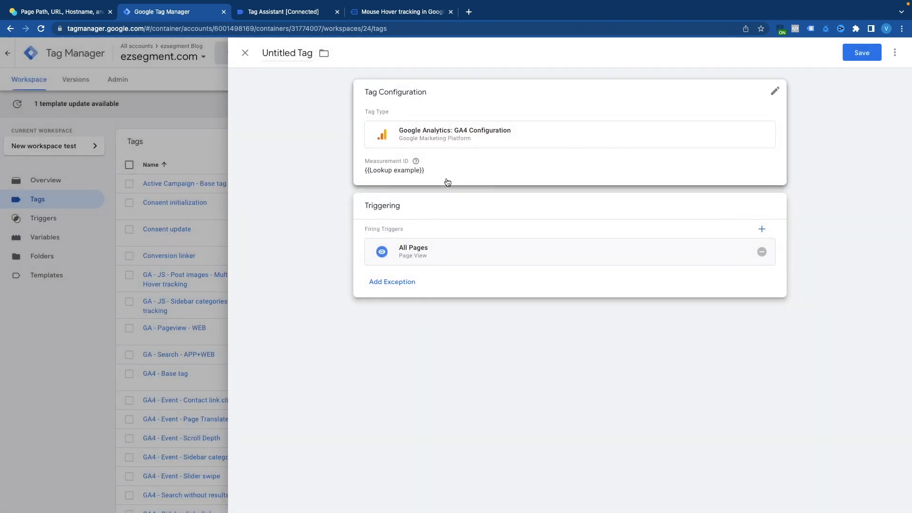
mouse_move(603, 150)
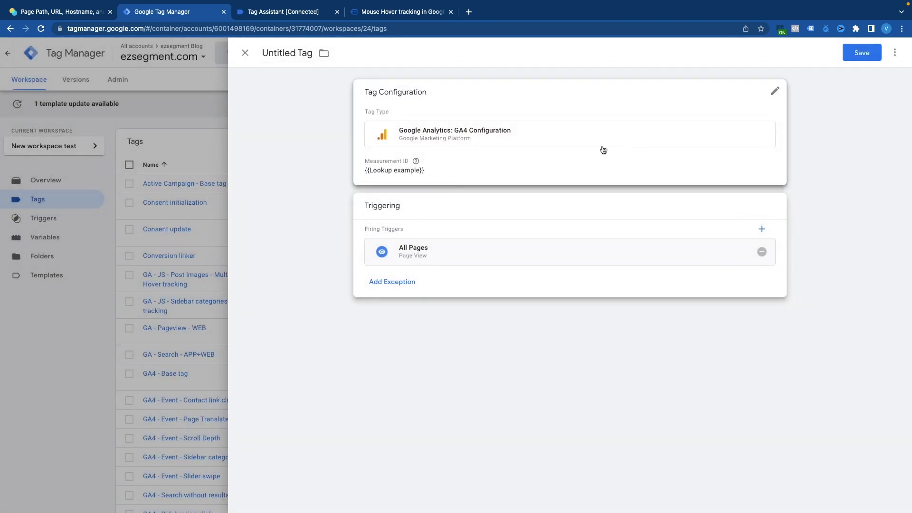
mouse_move(426, 181)
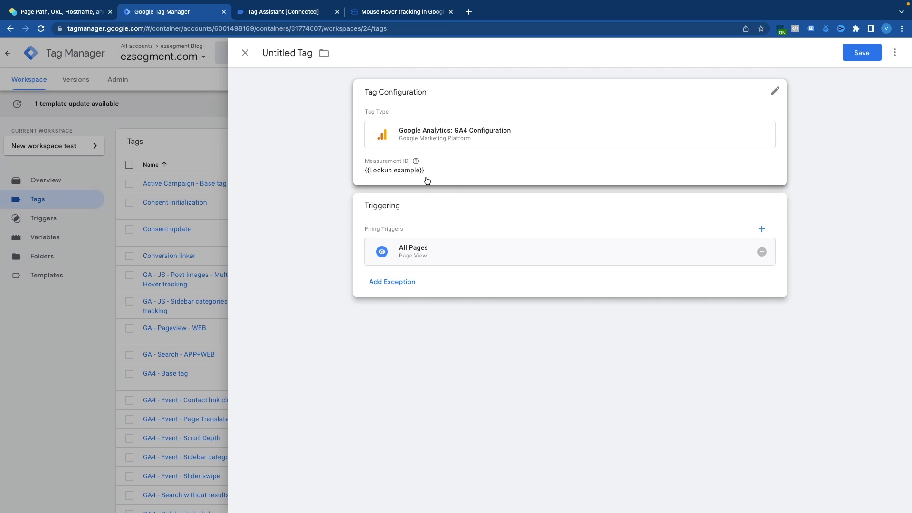
mouse_move(429, 183)
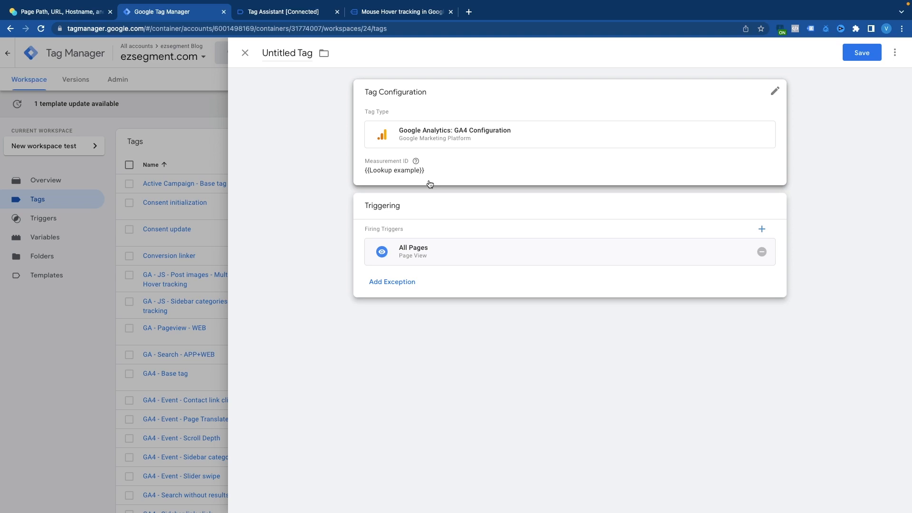
Close the tag editor and reopen the Built-In Variables configuration.
click(45, 236)
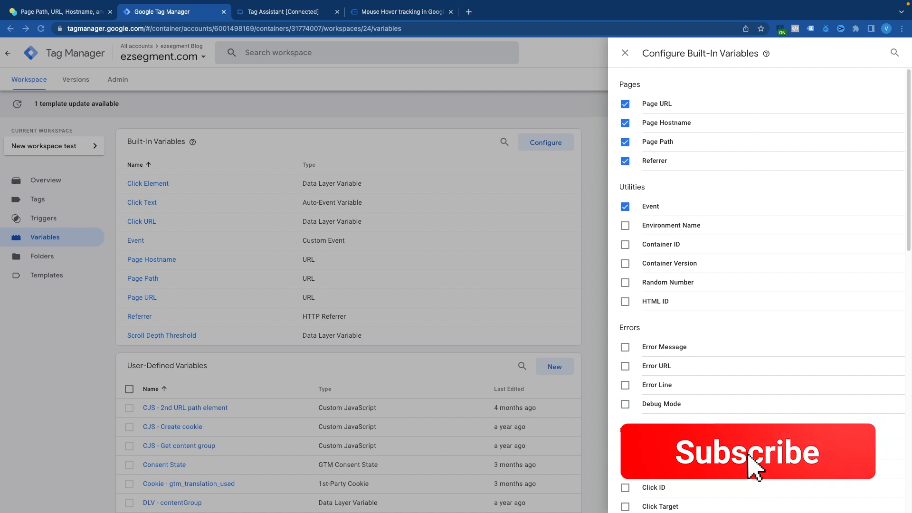
click(747, 453)
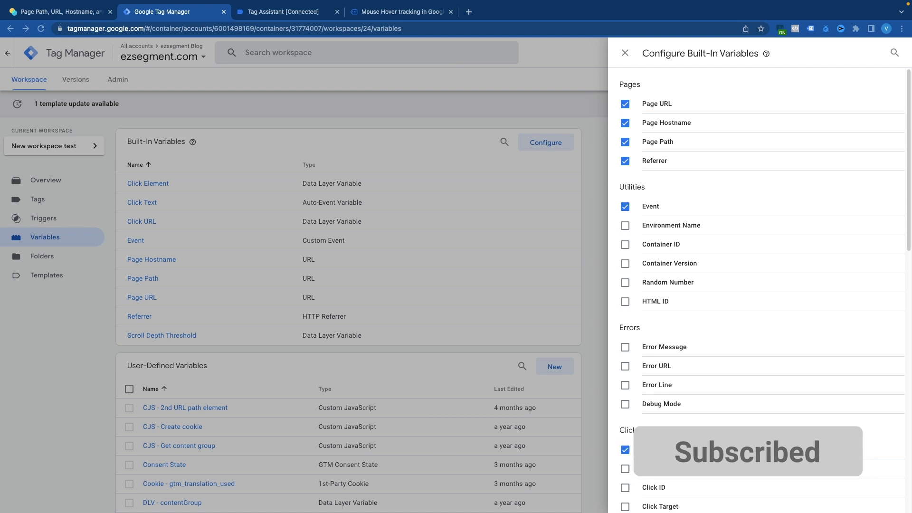